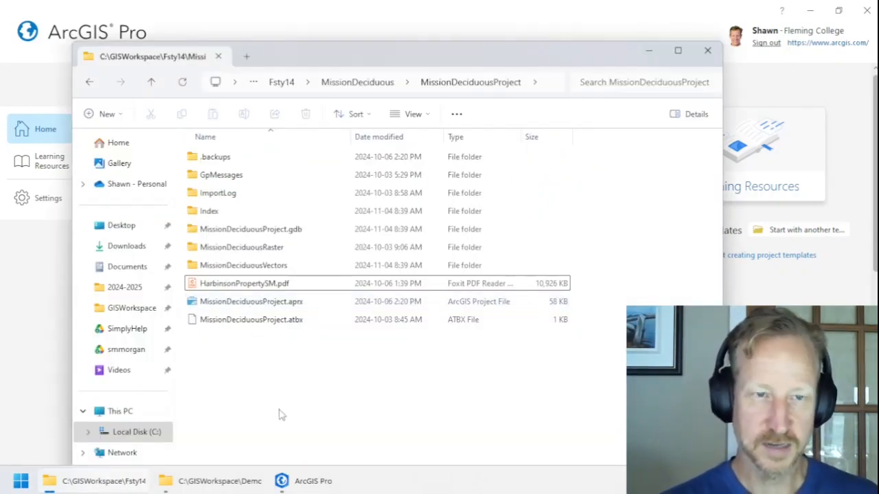
Step: Review the ImportLog folder and MissionDeciduousProject.aprx, then select everything in the project folder
click(217, 193)
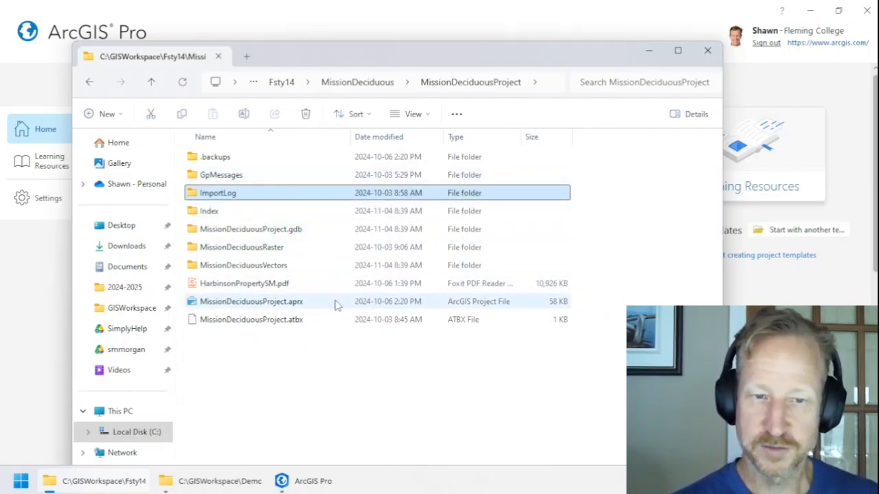
click(250, 302)
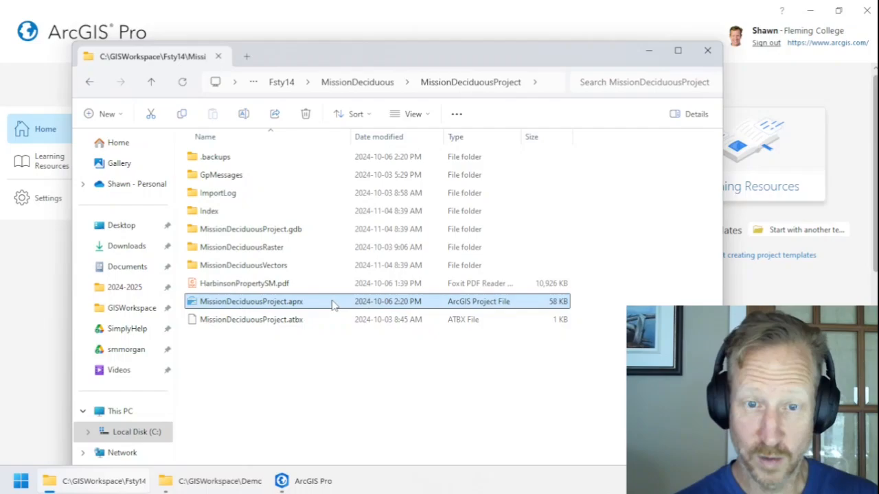
mouse_move(294, 310)
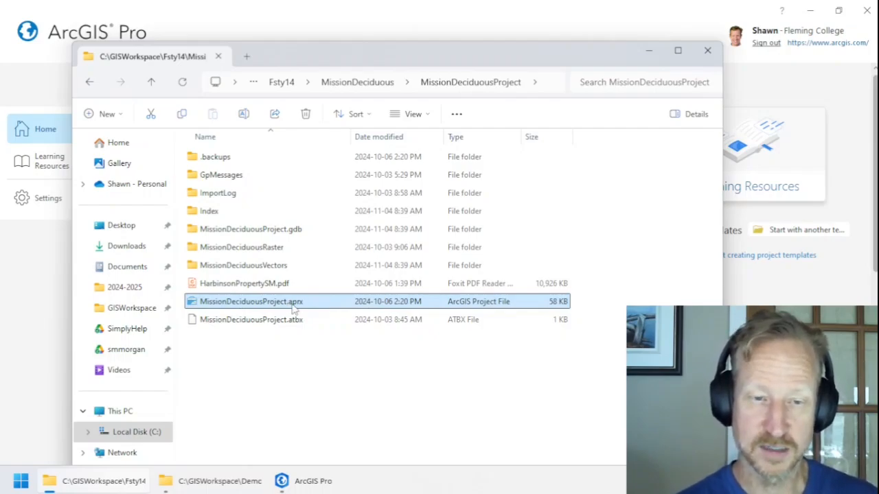
mouse_move(467, 319)
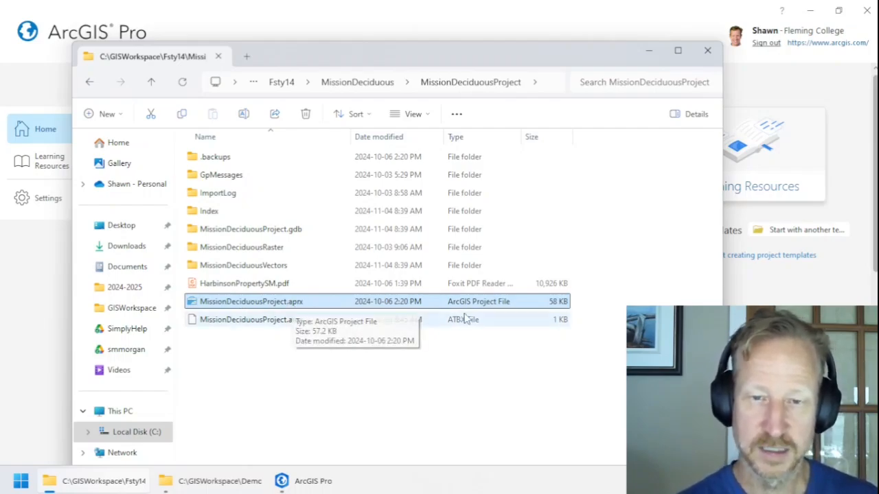
mouse_move(511, 309)
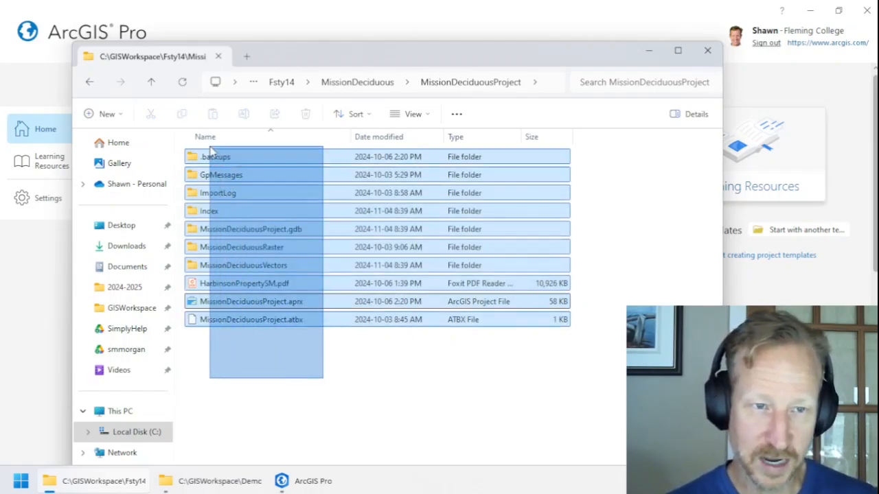
click(250, 302)
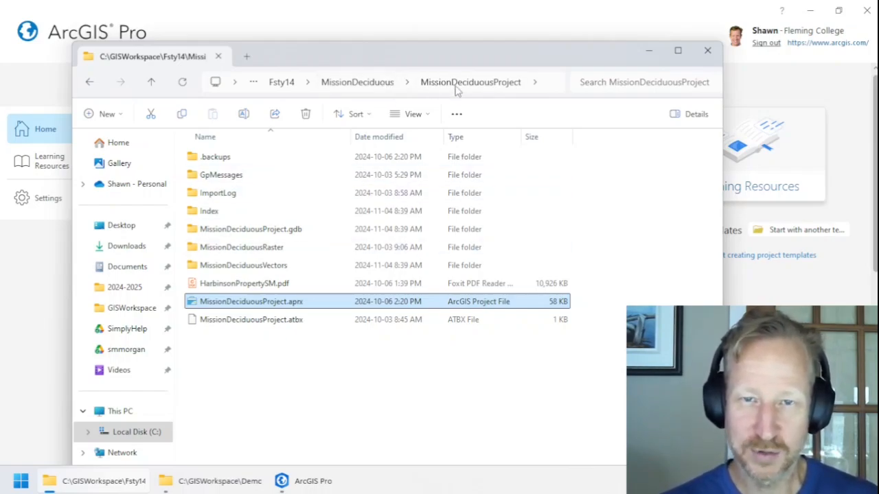
key(ctrl+a)
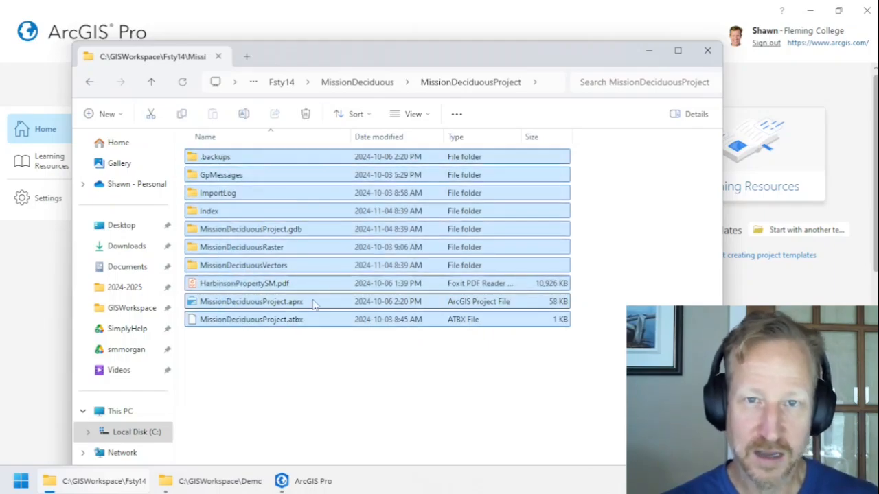
mouse_move(309, 390)
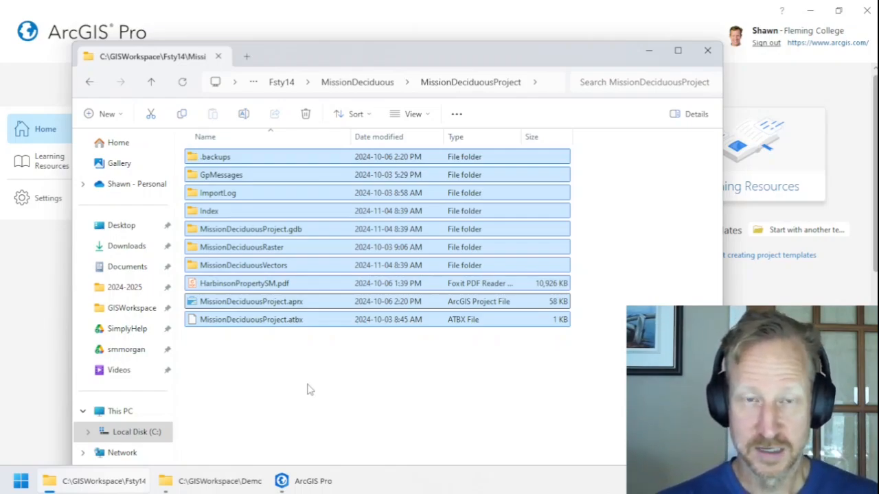
mouse_move(645, 66)
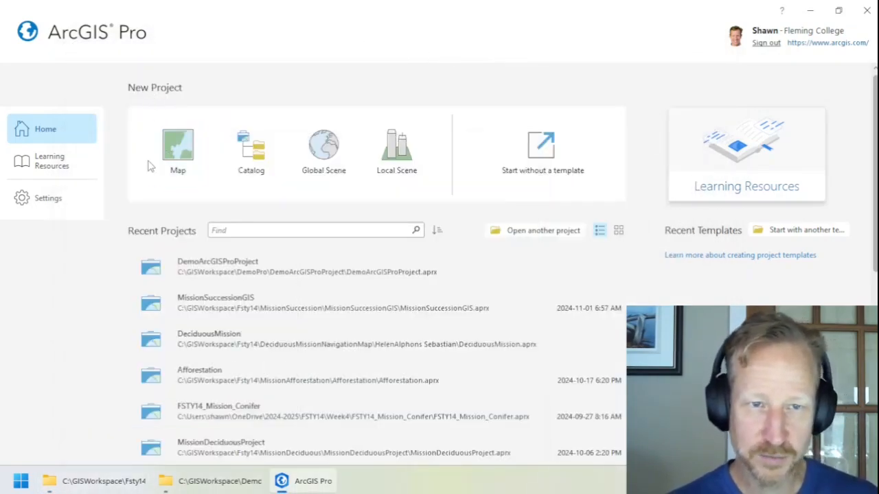
click(177, 150)
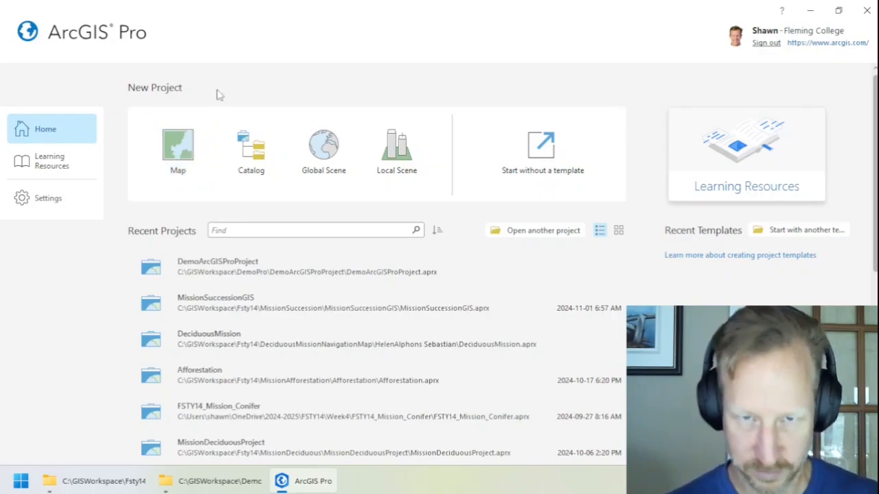
click(177, 148)
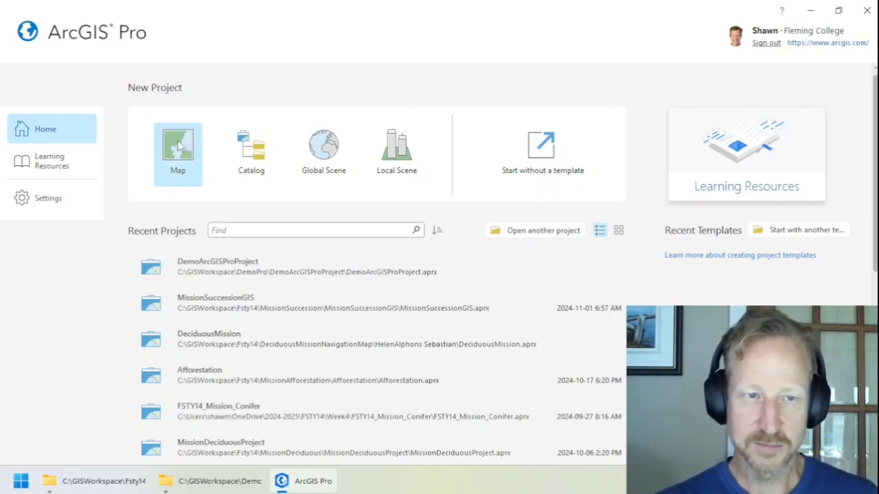
mouse_move(541, 154)
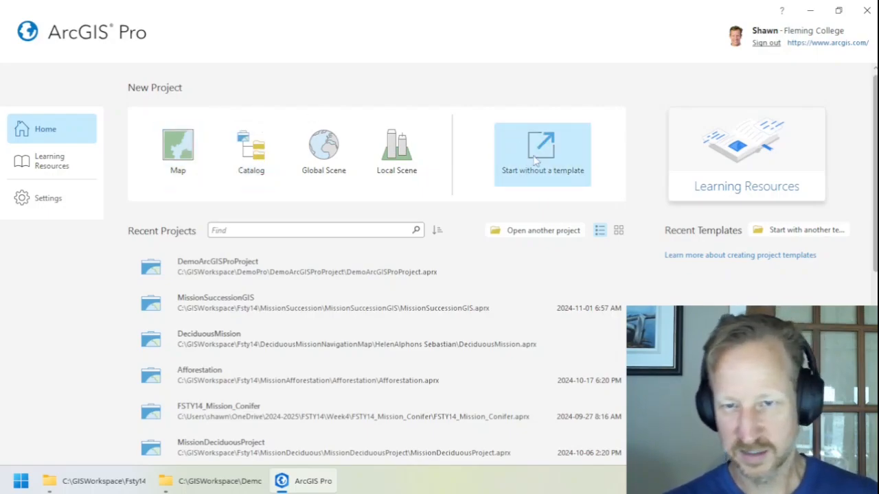
mouse_move(473, 93)
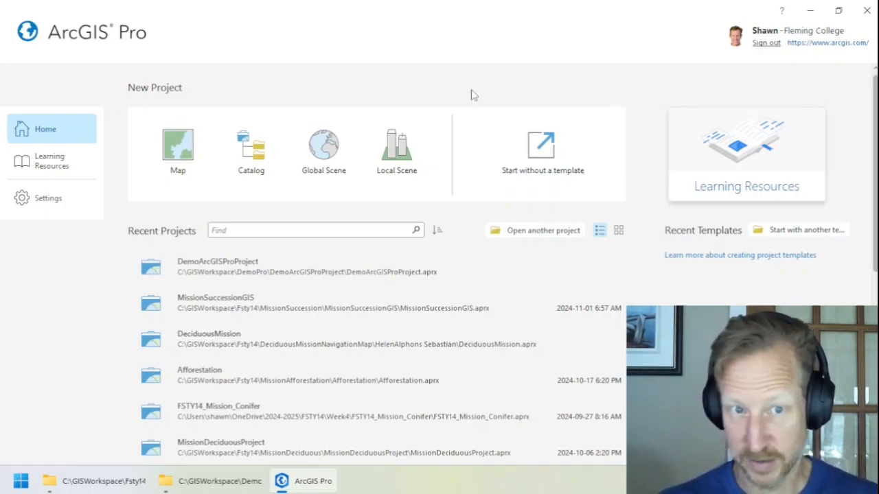
mouse_move(204, 129)
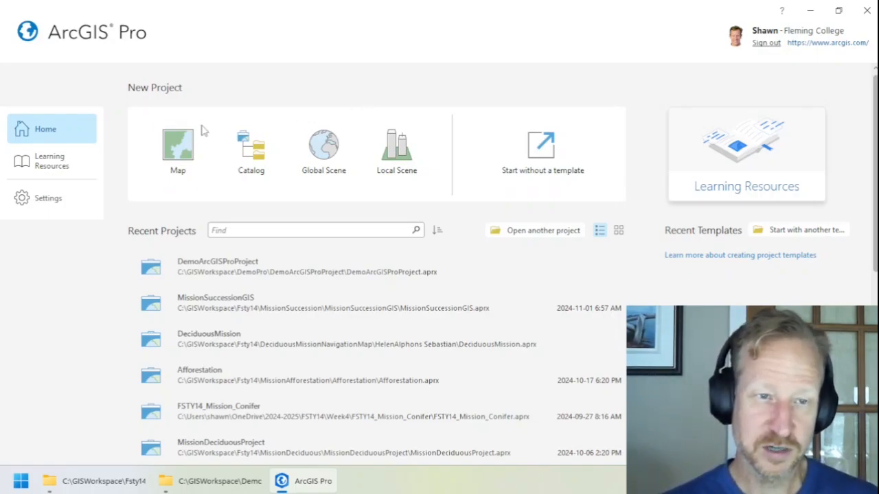
click(250, 148)
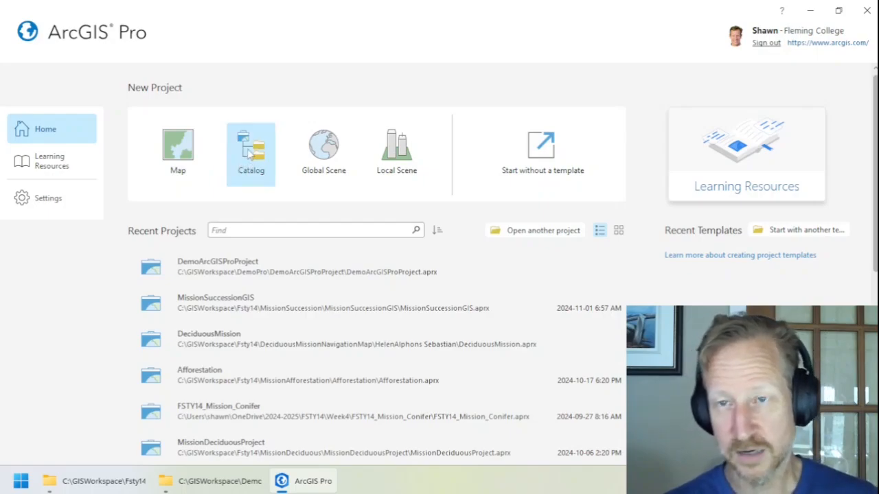
mouse_move(250, 151)
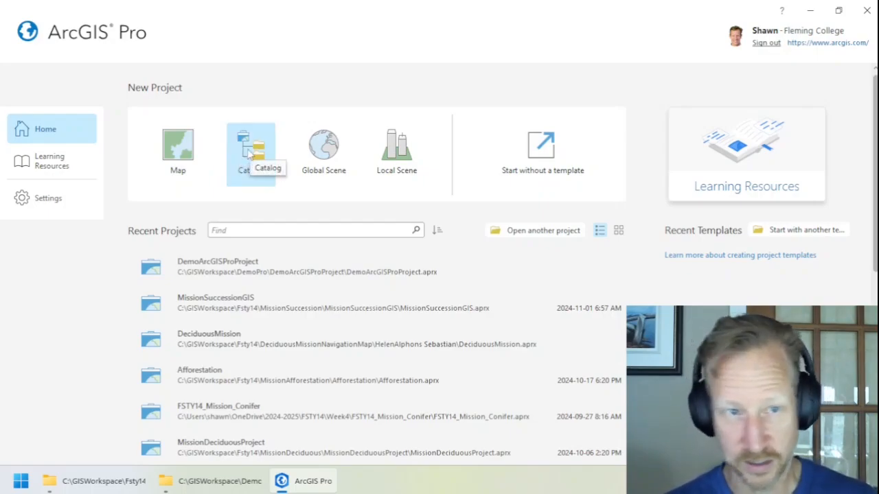
mouse_move(255, 205)
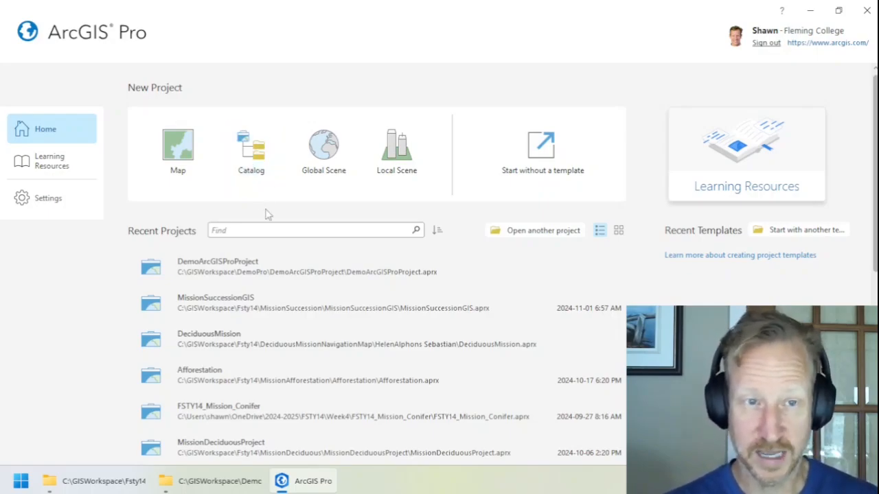
Step: Start a new project from the Home page, opening the New Project dialog named MyProject4
click(177, 144)
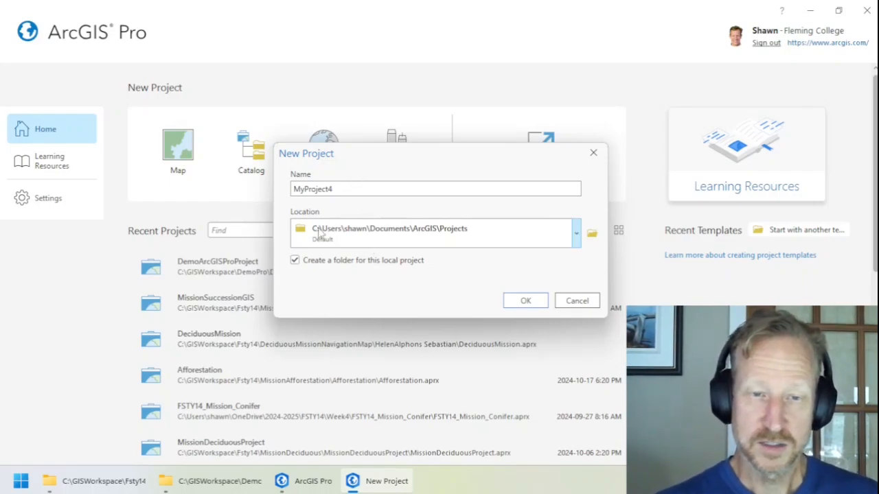
mouse_move(440, 239)
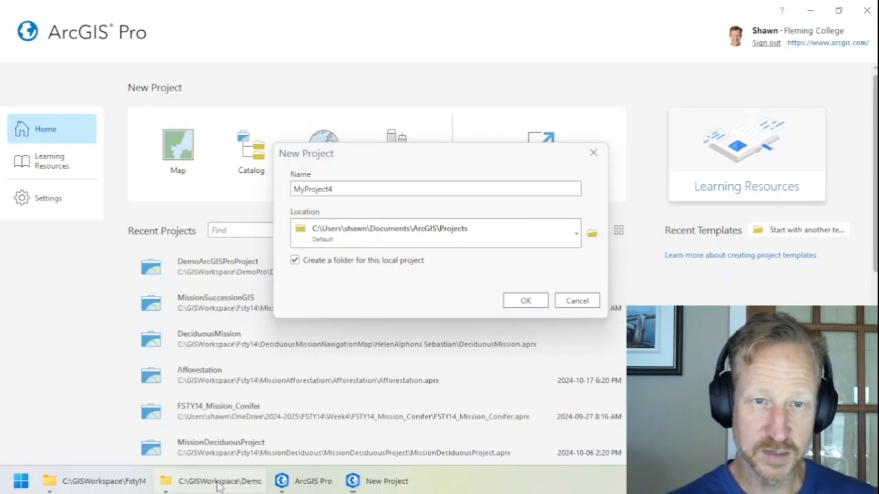
click(208, 480)
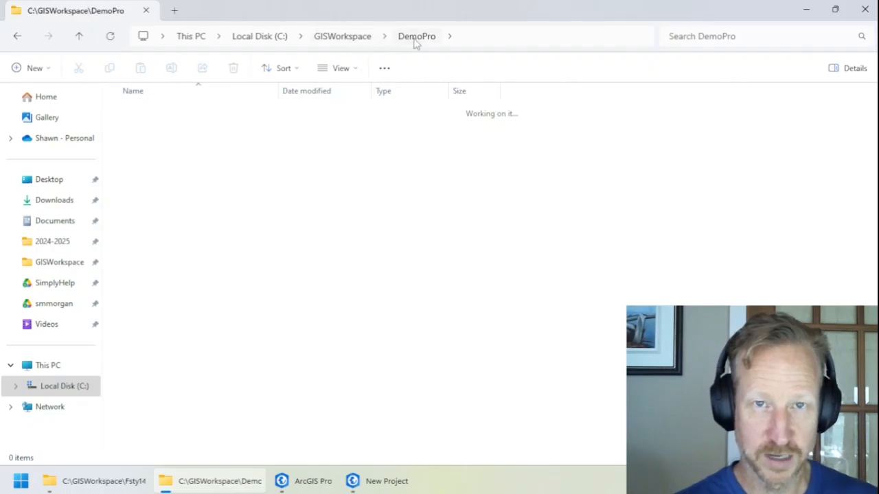
mouse_move(446, 179)
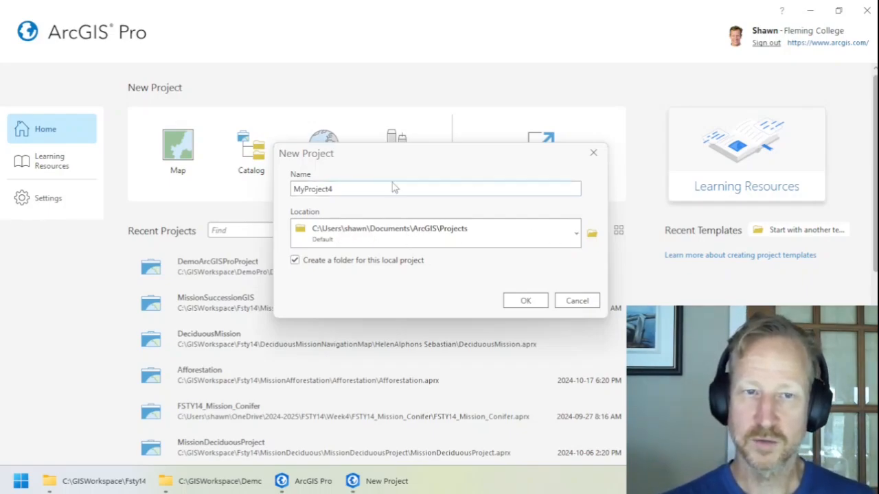
Step: Browse for a different project location, showing This PC and Local Disk (C:)
click(352, 189)
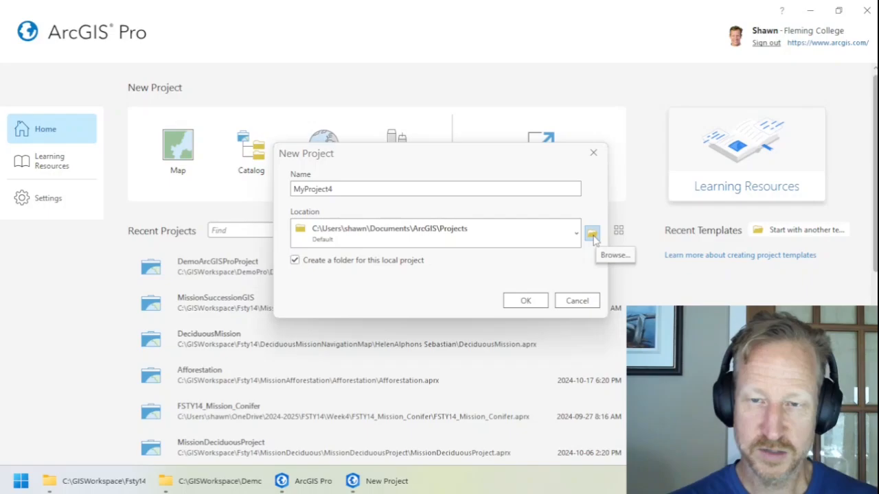
click(591, 234)
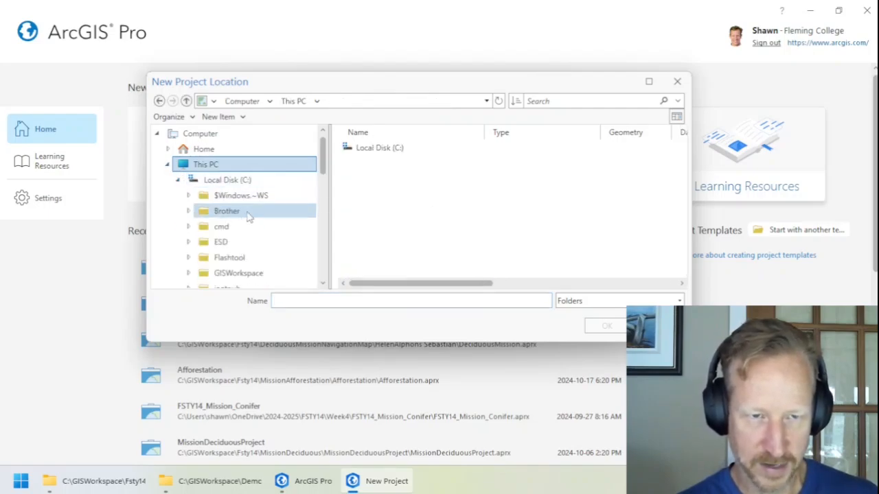
Step: Choose C:\GISWorkspace\DemoPro as the new project's location
double_click(239, 272)
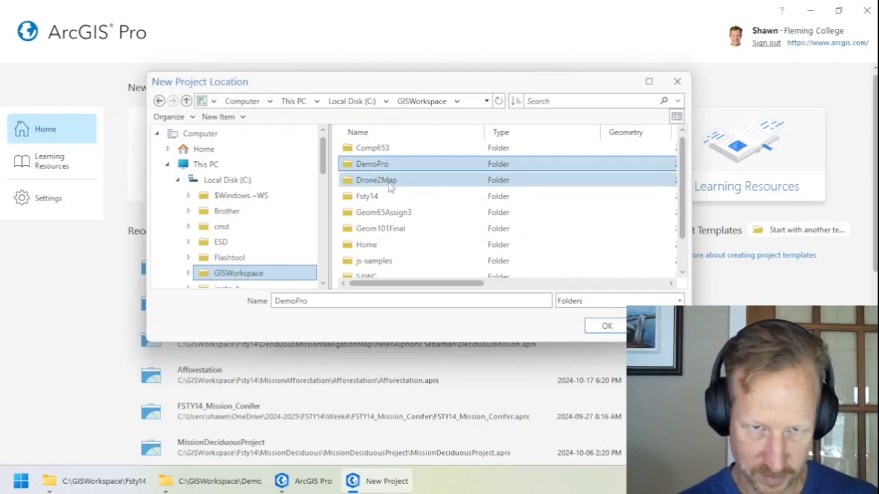
click(377, 163)
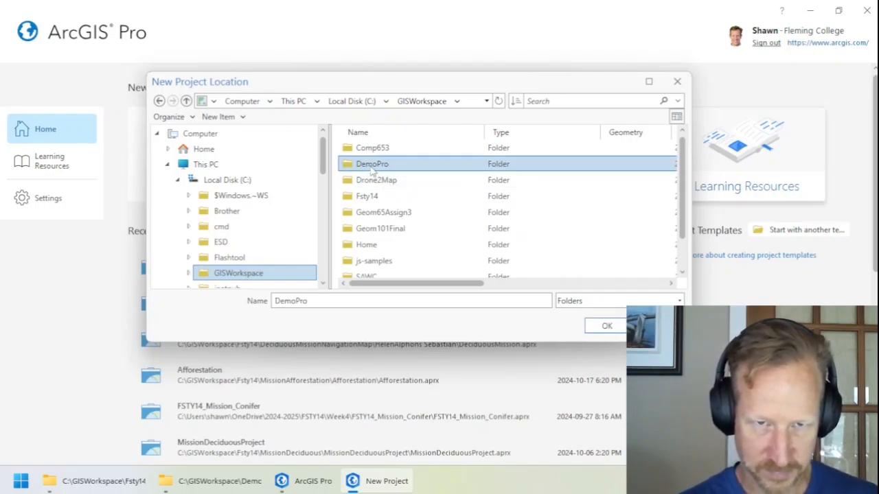
double_click(372, 163)
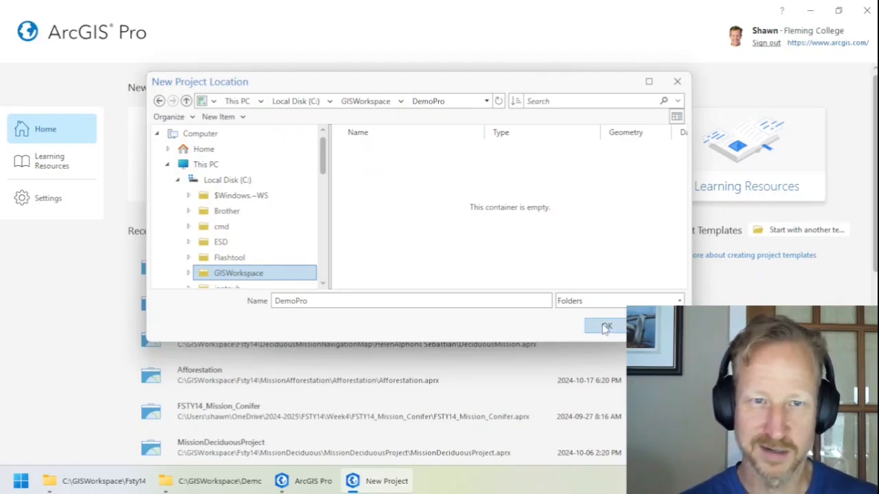
mouse_move(287, 88)
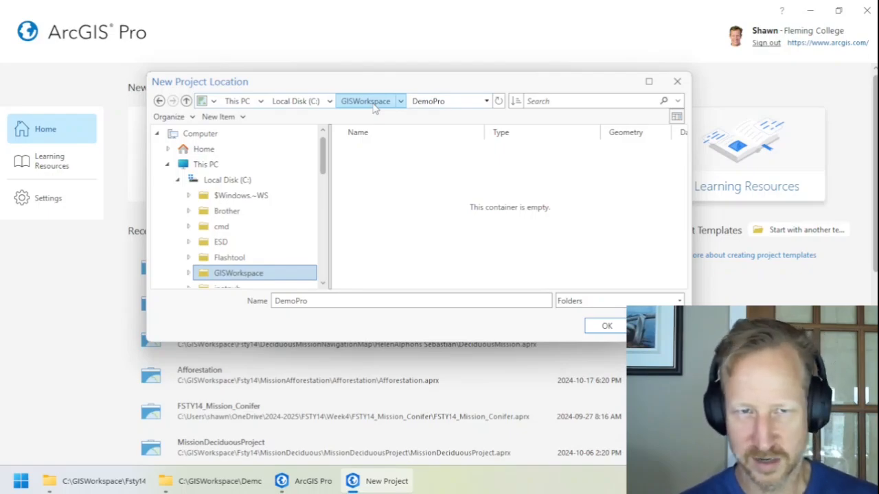
click(365, 102)
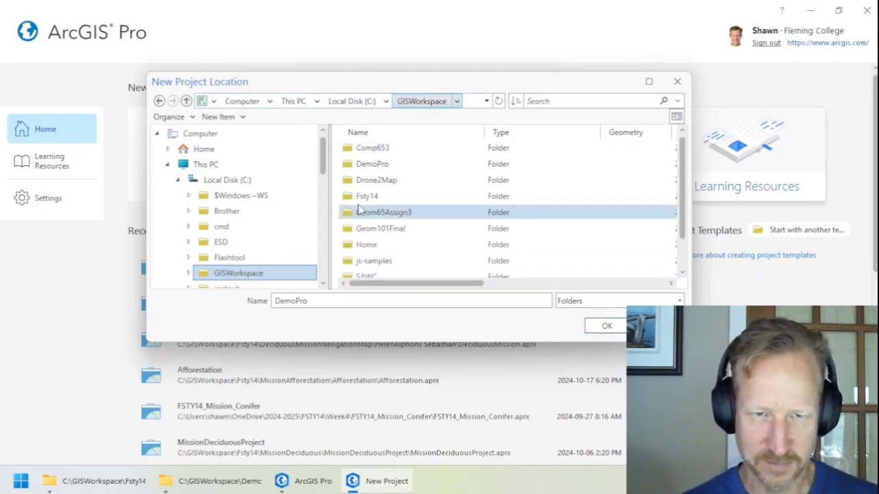
click(372, 163)
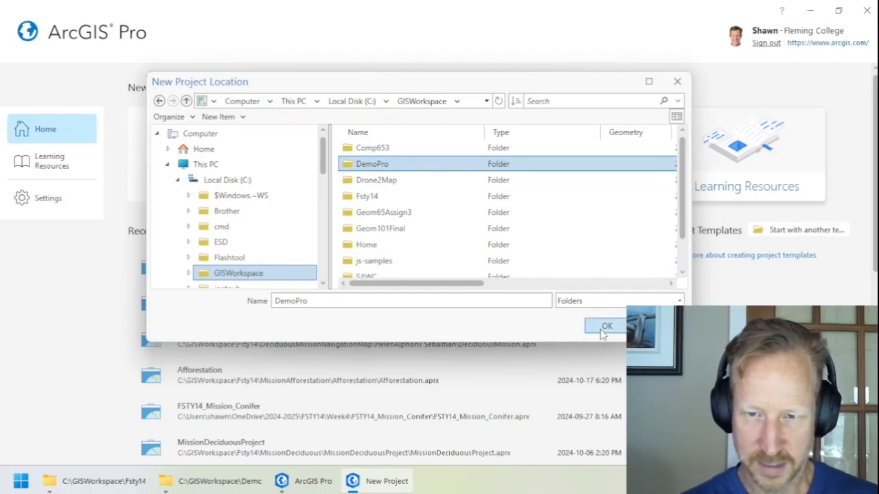
click(607, 325)
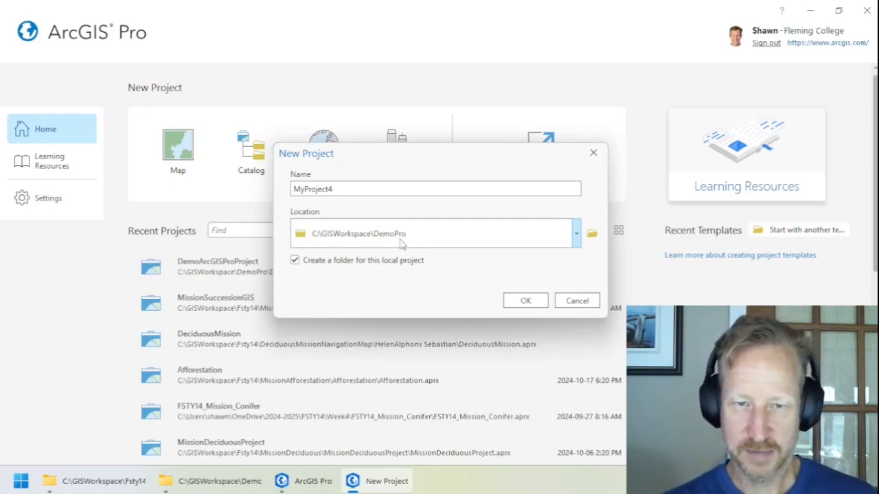
mouse_move(371, 242)
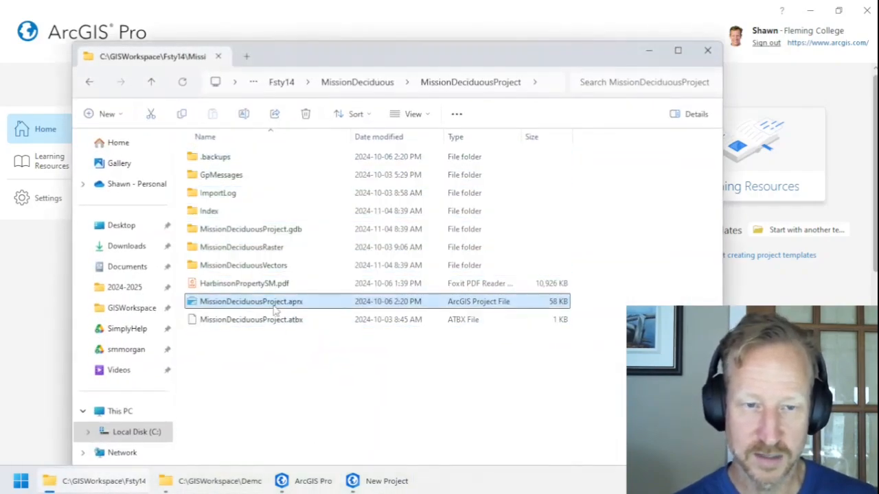
mouse_move(275, 309)
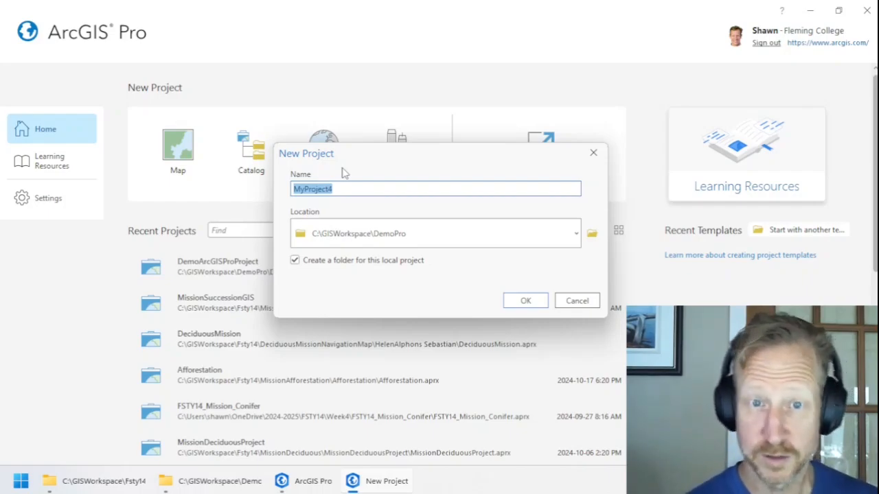
Step: Name the project DemoArcGISProVideo, keep its own folder enabled, and create it
text(DemoArcGISProVideo)
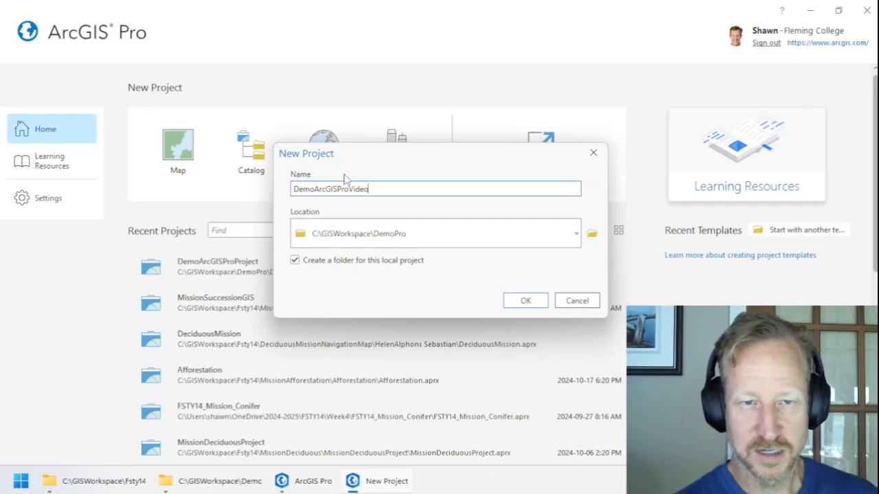
mouse_move(385, 172)
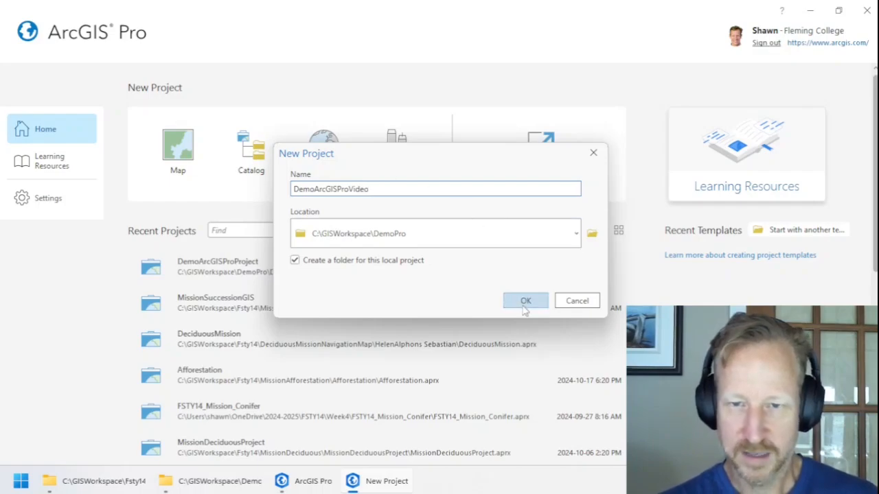
mouse_move(376, 268)
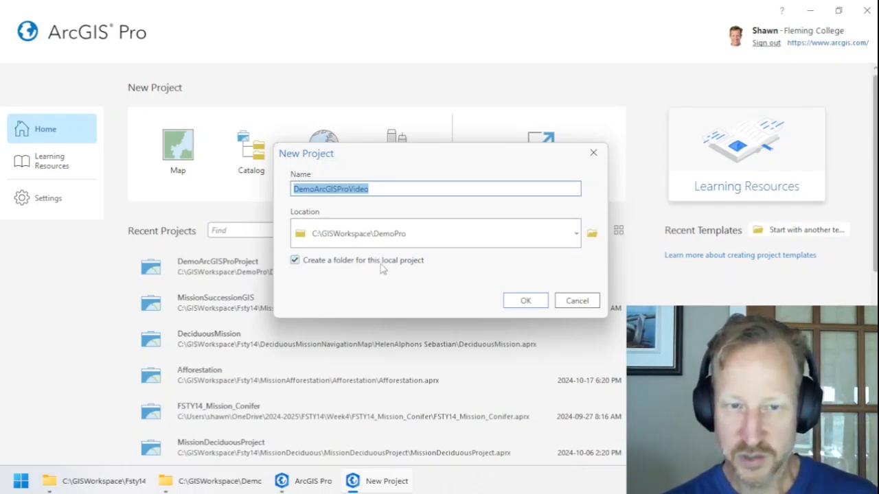
click(294, 259)
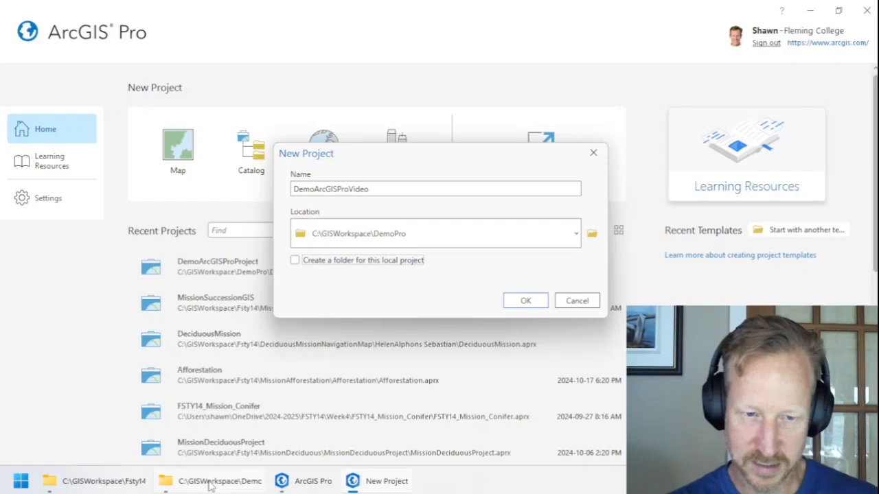
click(294, 261)
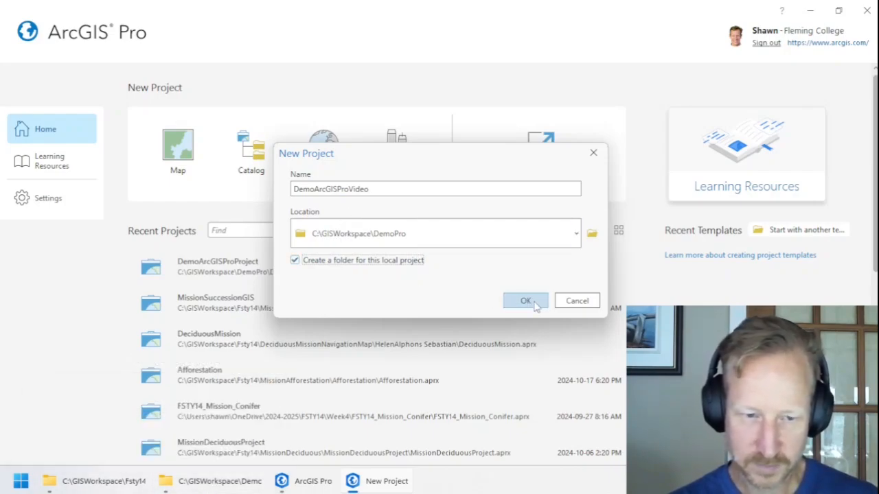
click(525, 301)
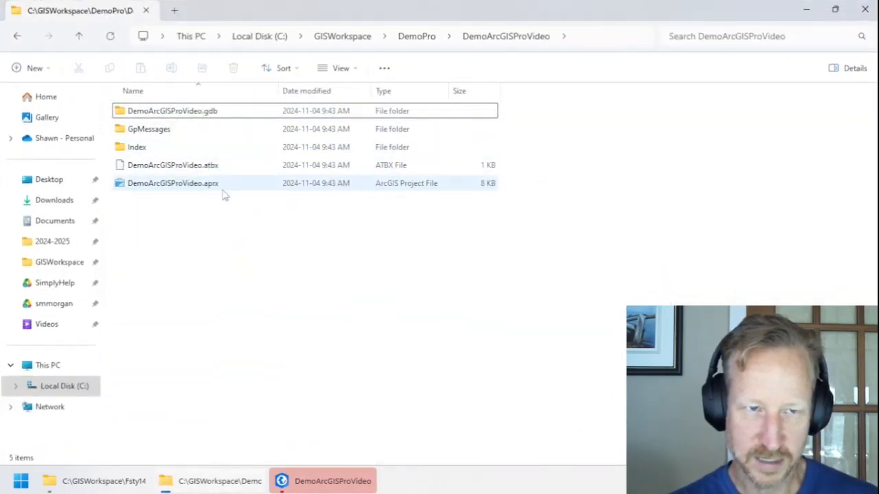
Step: Check the new .aprx file and project geodatabase in the DemoArcGISProVideo folder
click(173, 182)
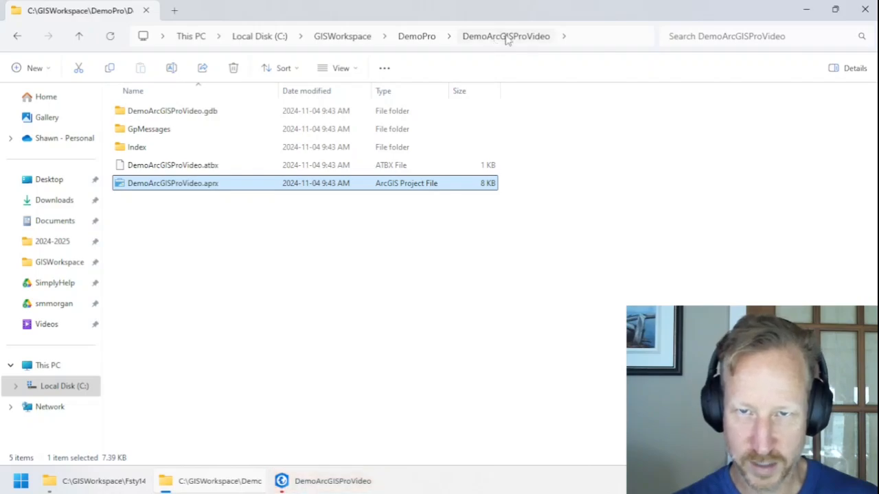
mouse_move(192, 186)
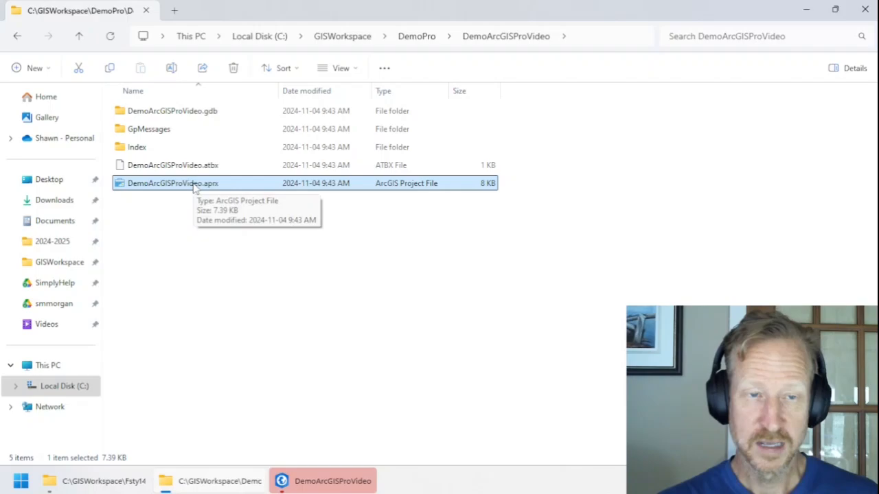
mouse_move(195, 110)
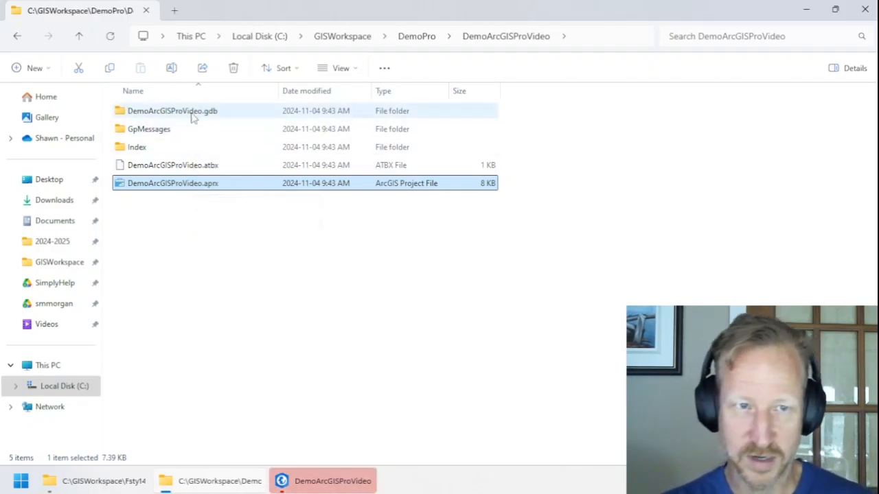
click(173, 110)
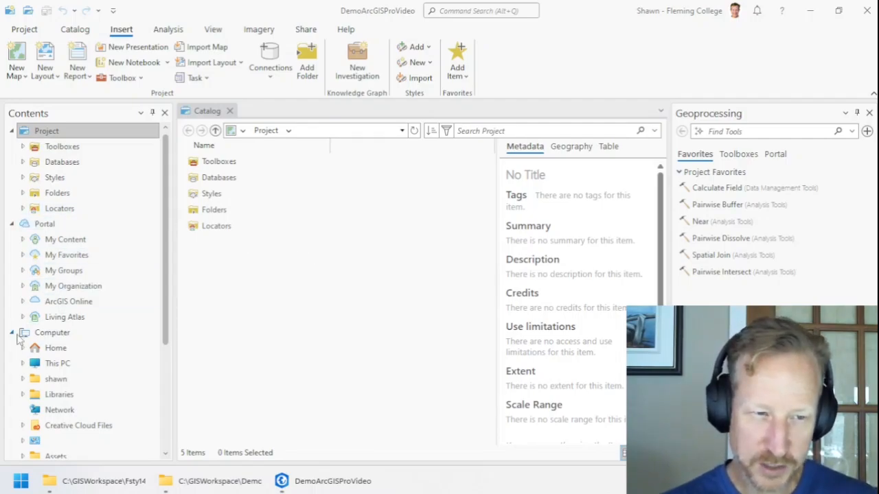
Step: Collapse the Computer connections list in the Contents pane
click(55, 379)
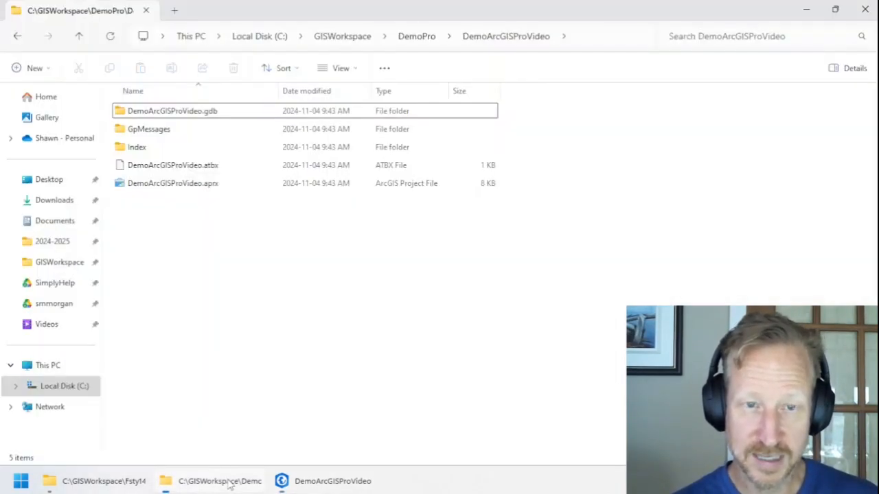
Step: Hide the project folder window to return to the DemoArcGISProVideo Catalog
click(173, 183)
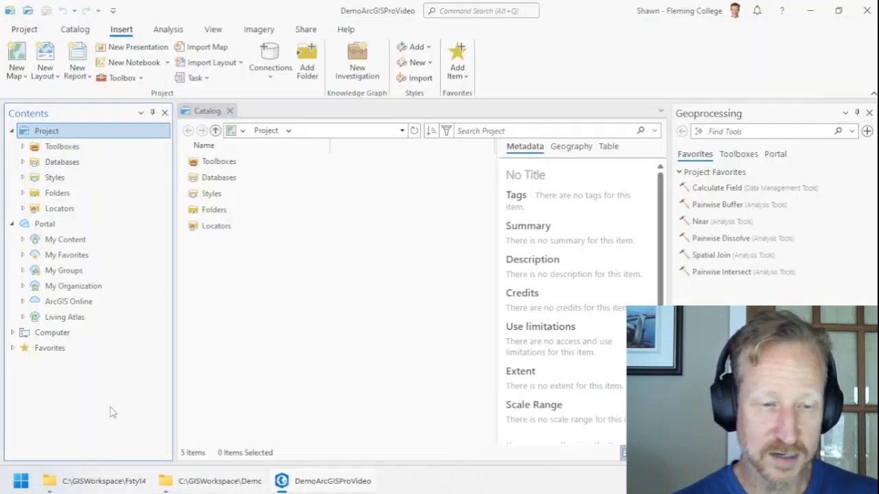
Step: Extract Featherstone_vectors.zip in Mission2 and check the extracted shapefiles folder
click(50, 348)
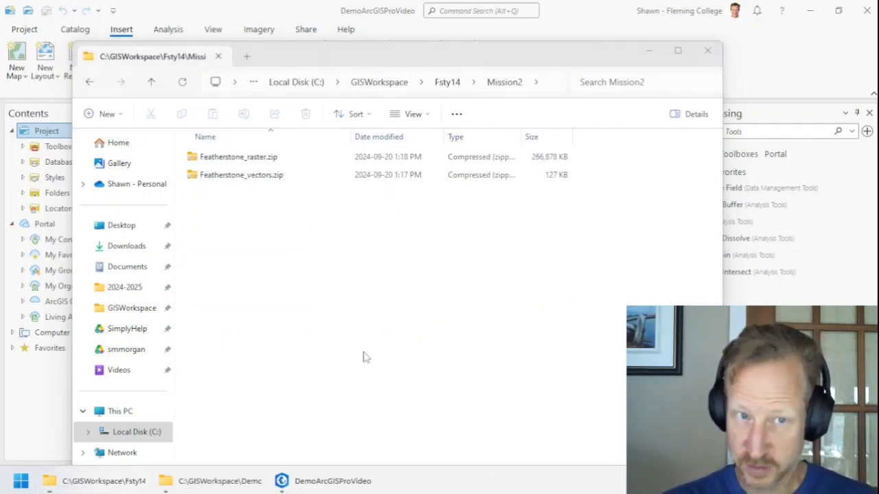
mouse_move(308, 257)
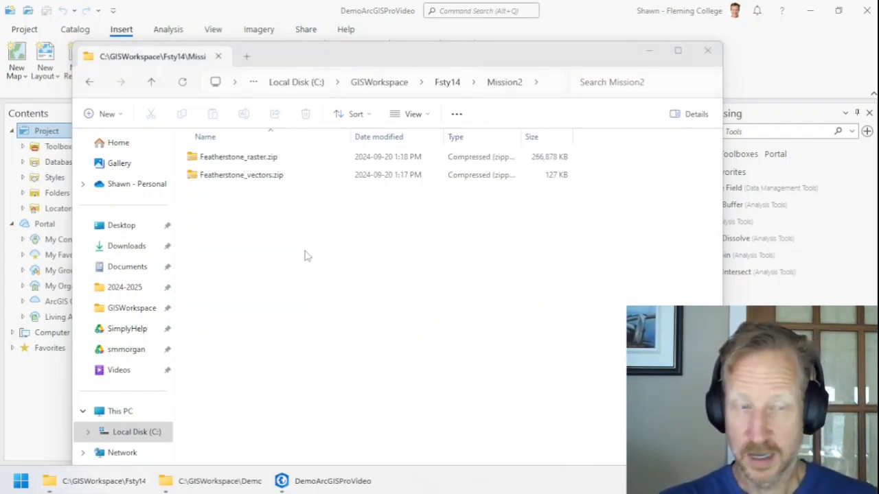
mouse_move(274, 220)
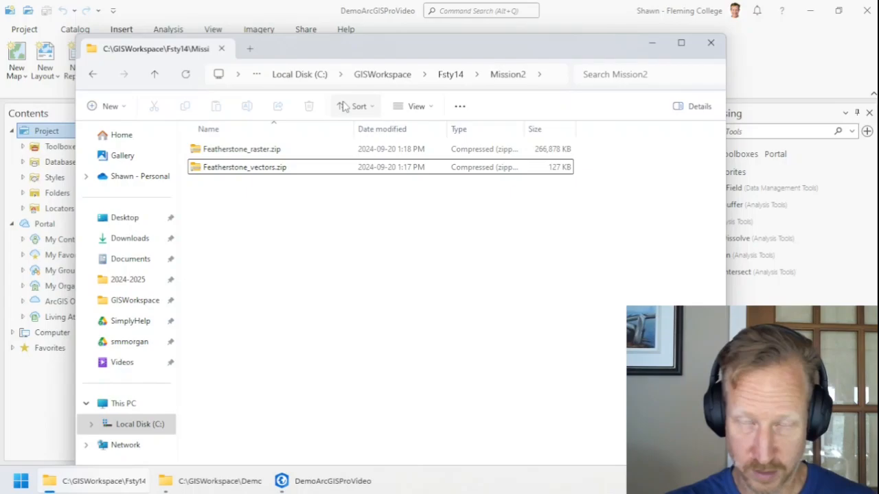
mouse_move(337, 53)
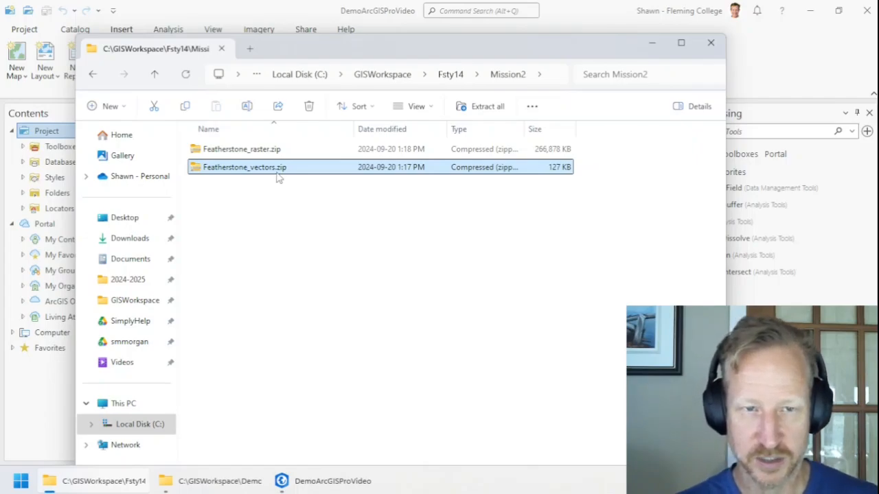
right_click(245, 168)
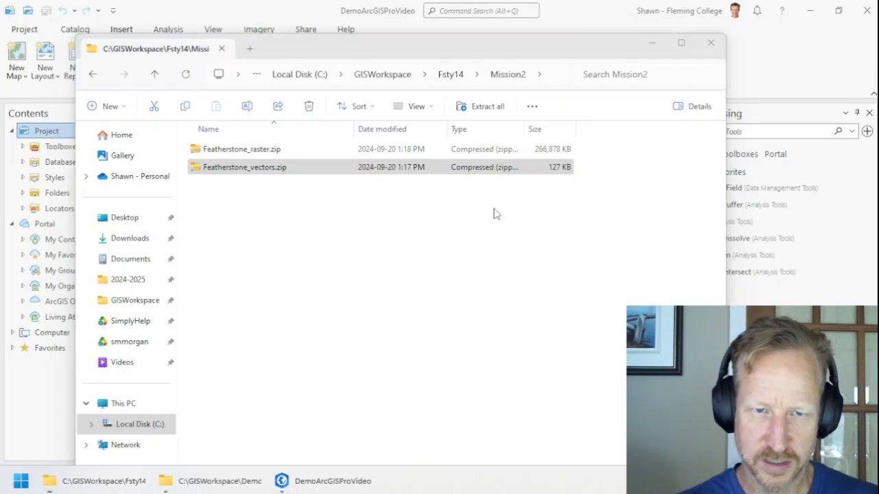
click(486, 105)
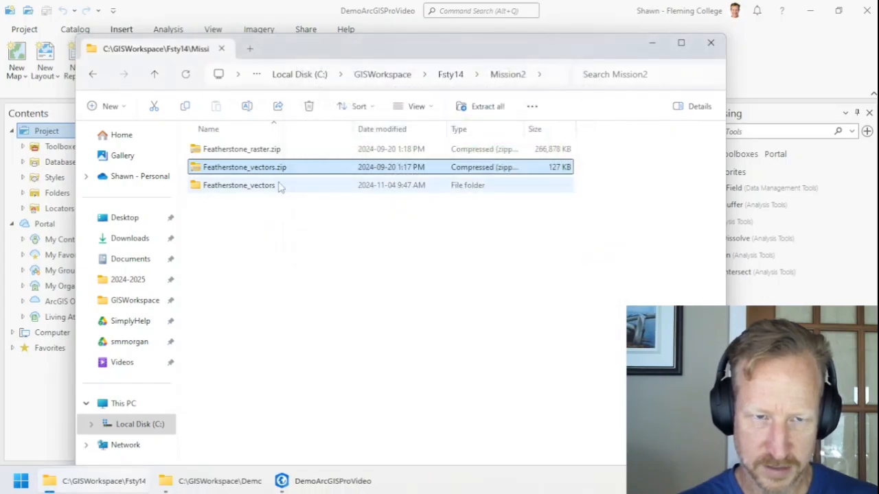
double_click(239, 184)
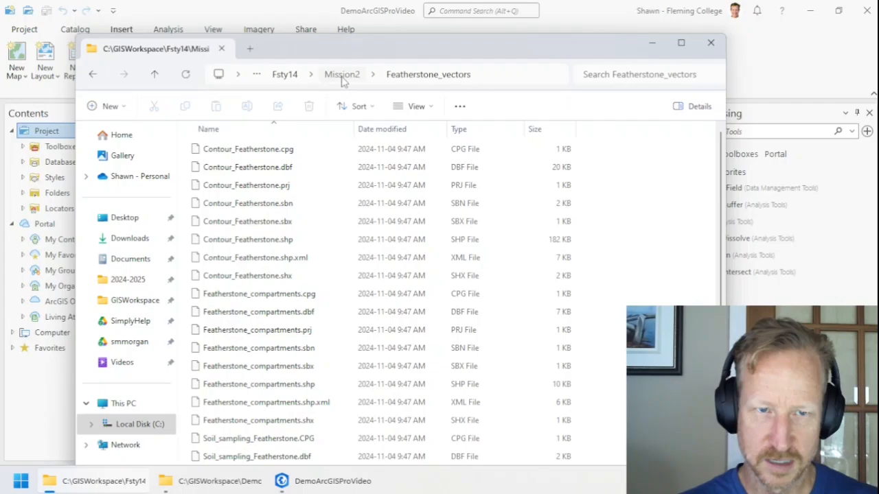
click(341, 74)
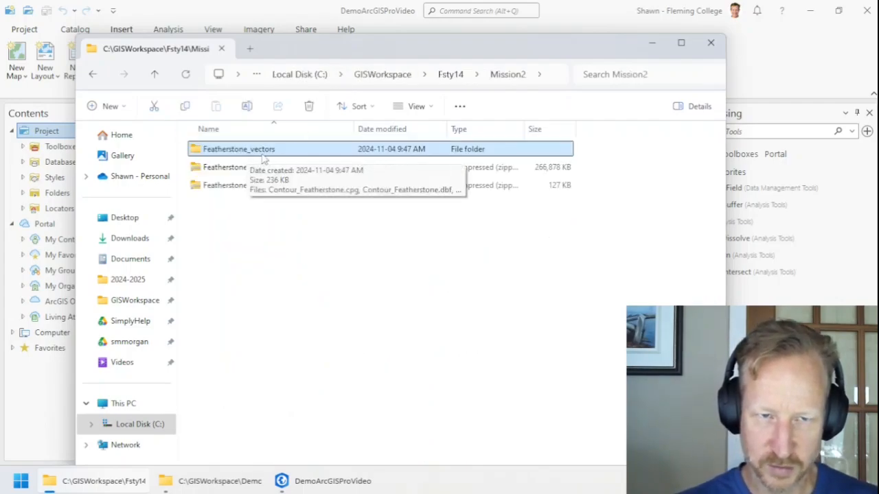
Step: Copy the Featherstone_vectors folder and return to the DemoArcGISProVideo project folder
right_click(239, 148)
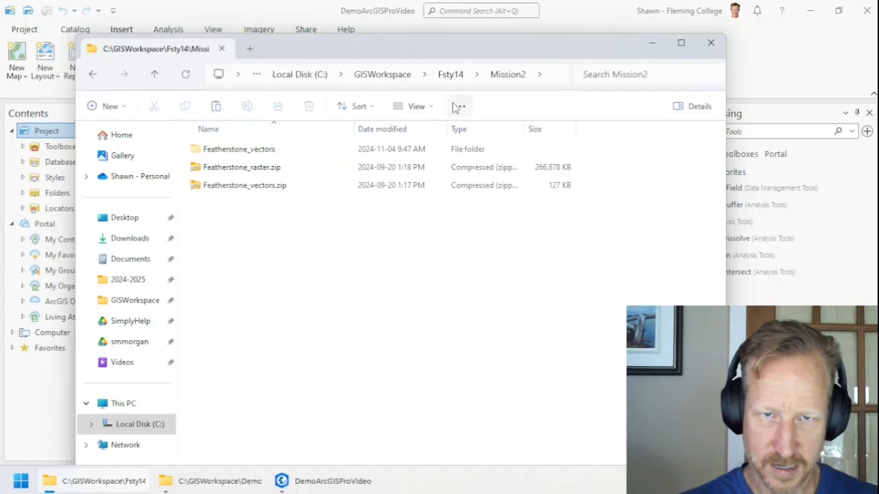
mouse_move(102, 480)
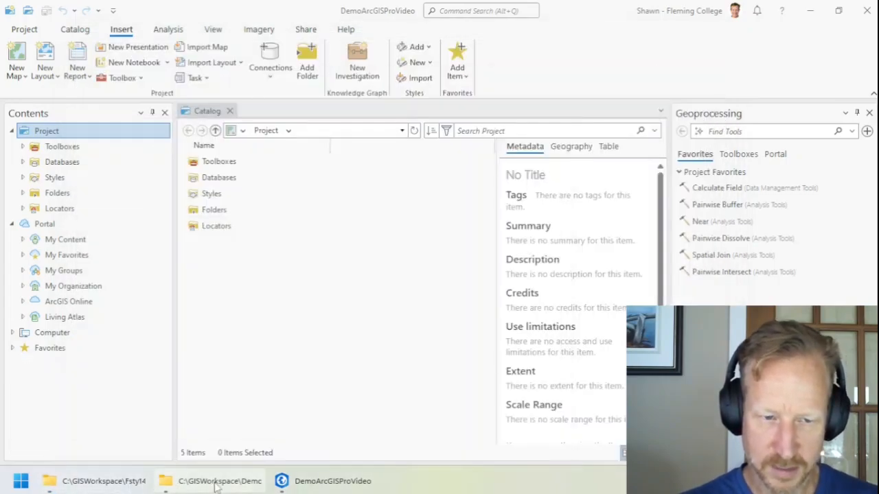
click(220, 481)
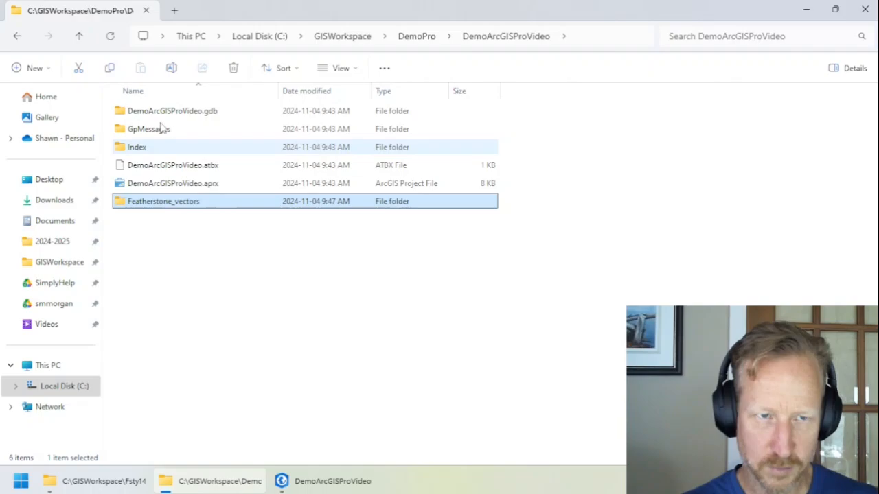
Step: Check the pasted Featherstone_vectors folder, then select Folders in the project Catalog
click(173, 183)
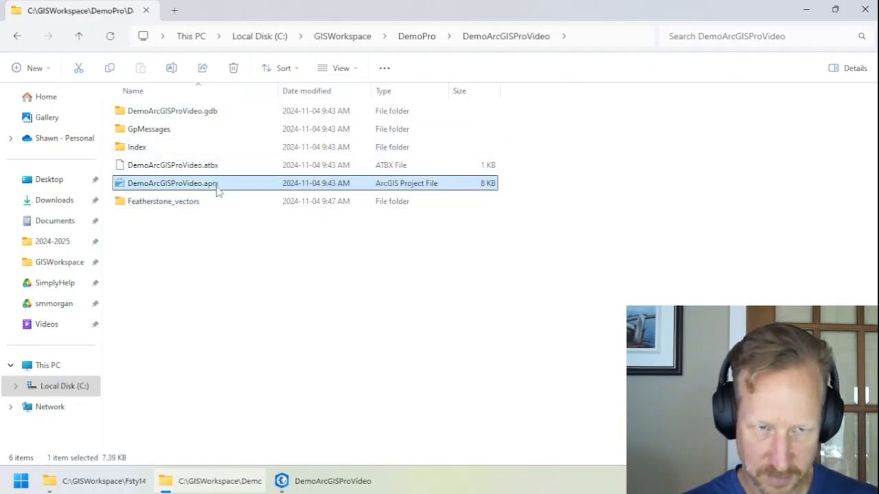
click(162, 201)
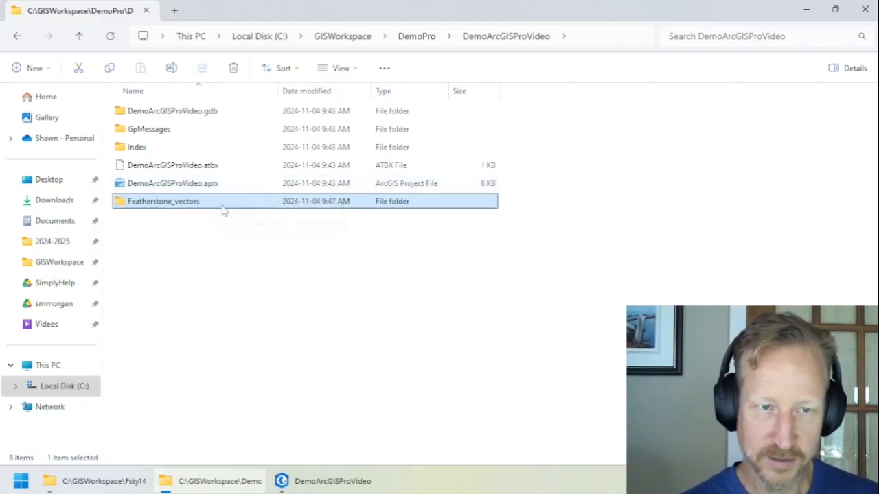
mouse_move(332, 480)
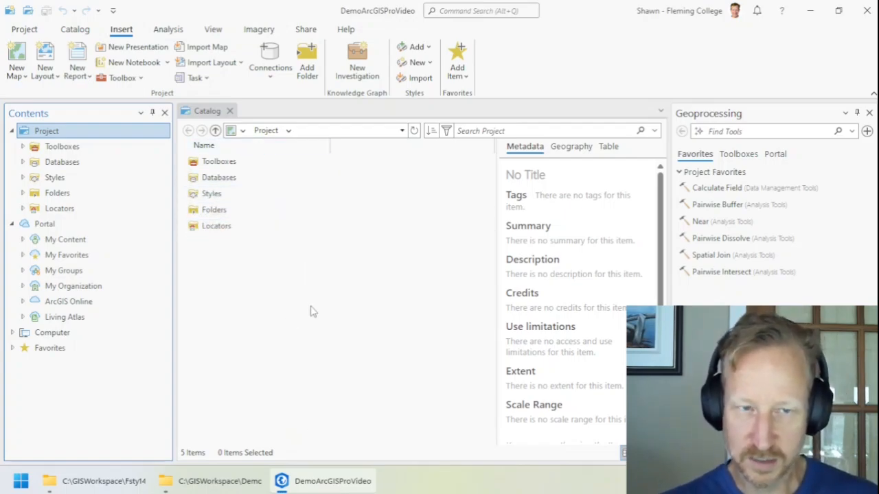
click(214, 208)
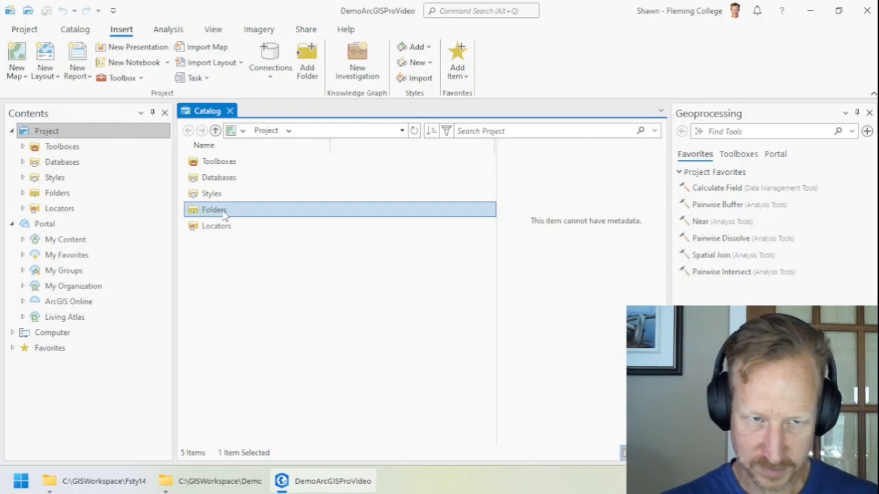
Step: Browse the catalog into DemoArcGISProVideo > Featherstone_vectors to list its three shapefiles, then switch to File Explorer
double_click(214, 209)
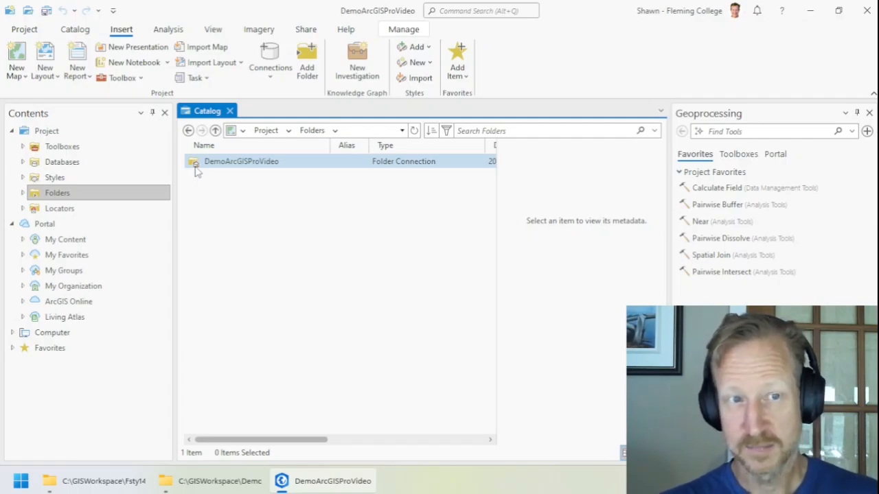
click(242, 161)
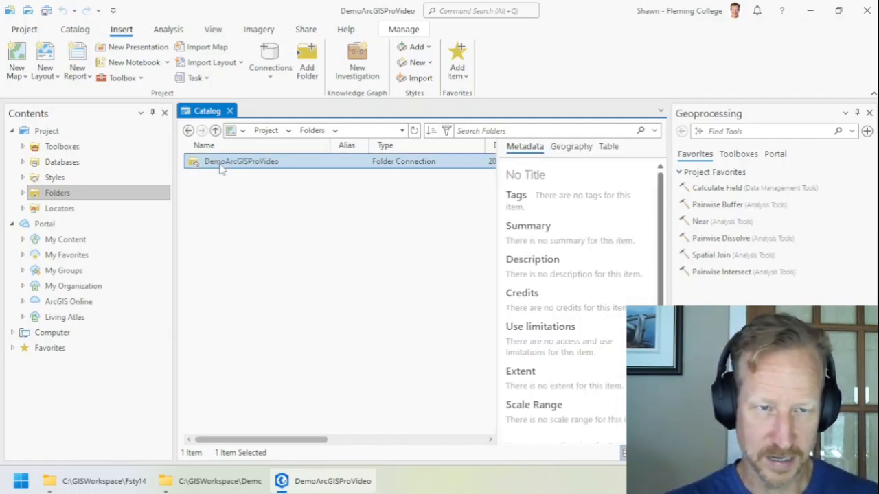
double_click(242, 161)
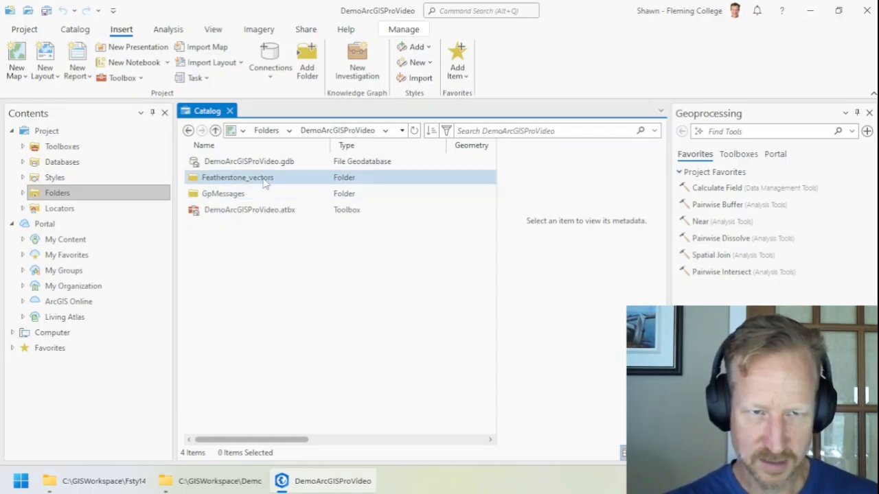
click(236, 177)
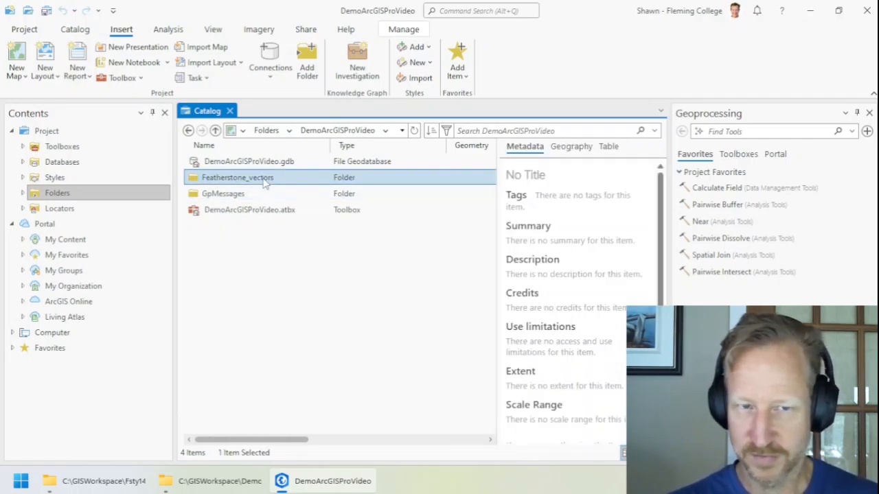
double_click(236, 177)
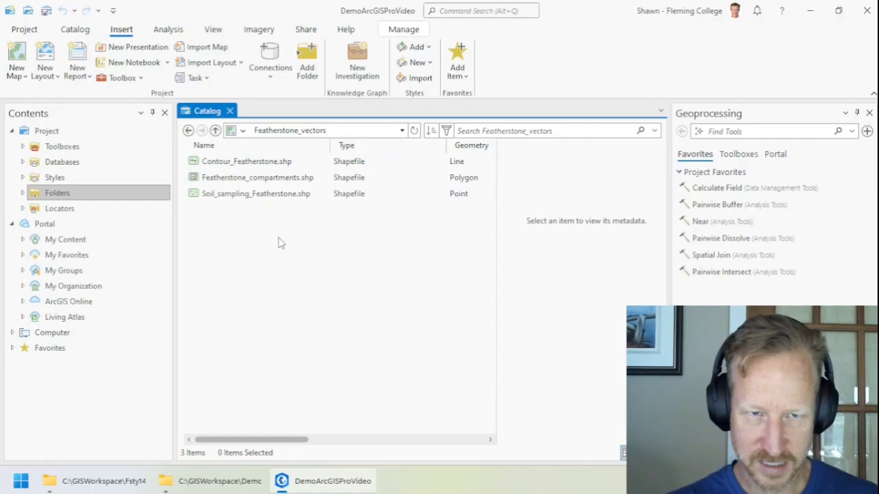
click(247, 160)
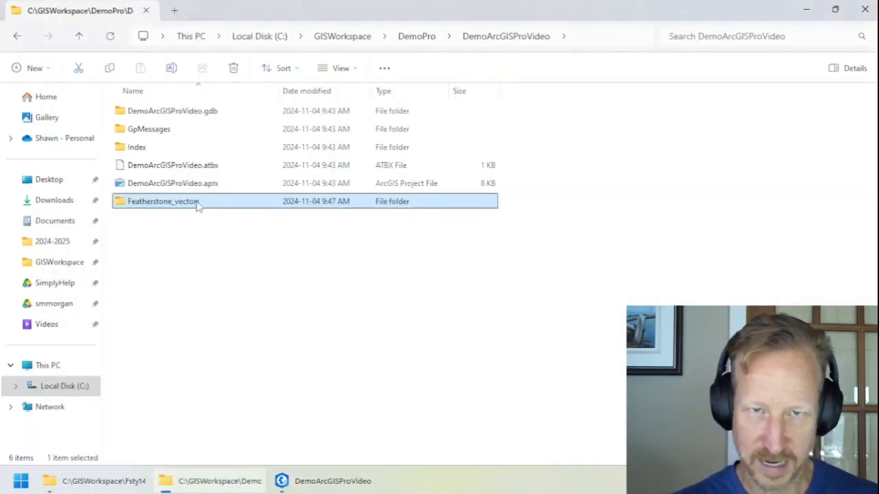
Step: Inspect the Contour_Featherstone component files inside Featherstone_vectors in File Explorer, then return to ArcGIS Pro
double_click(163, 200)
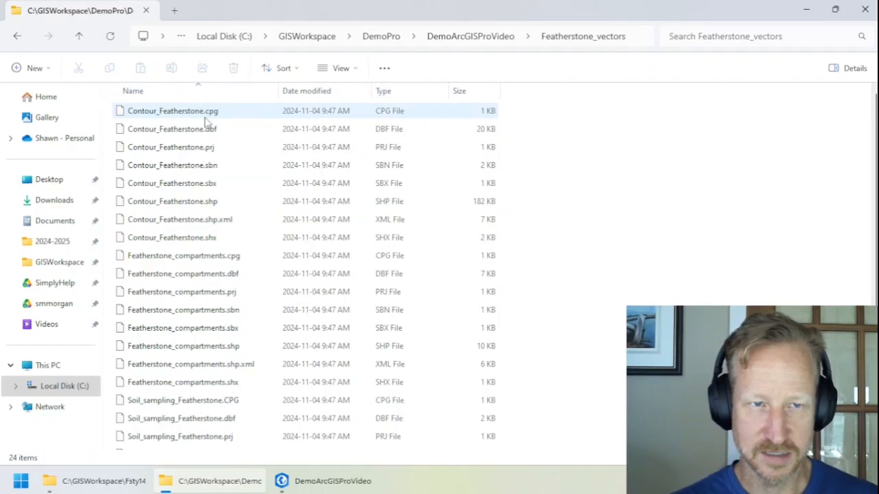
click(173, 236)
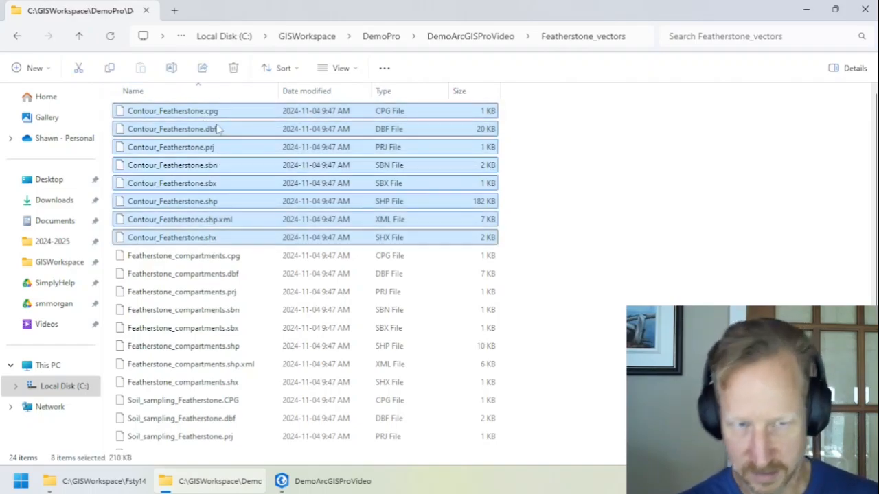
click(173, 201)
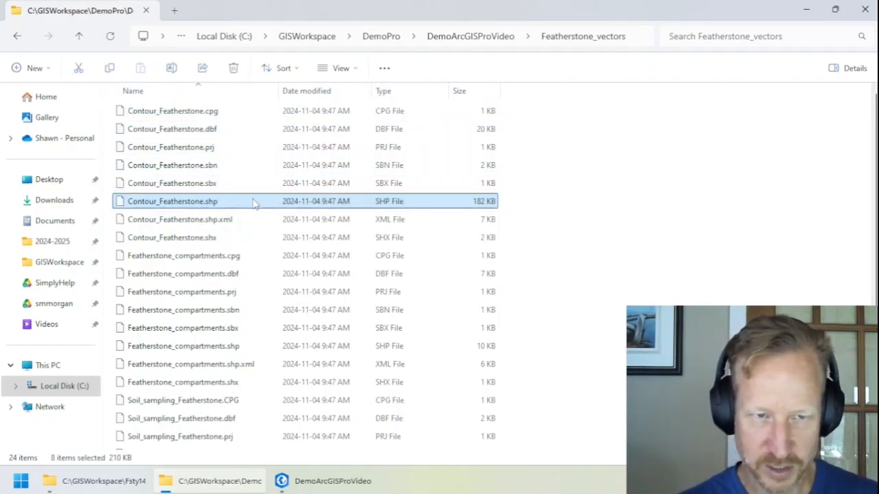
click(173, 200)
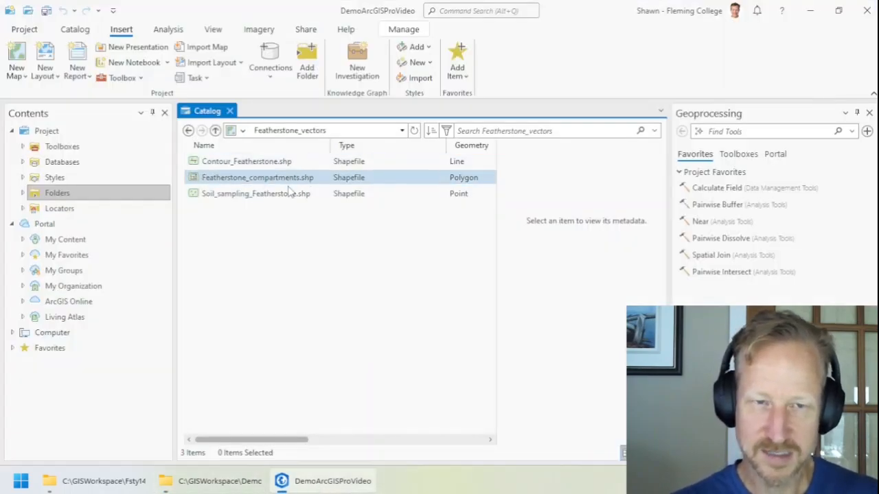
Step: Move the catalog up to Folders and bring up the Mission2 download folder in File Explorer
click(255, 192)
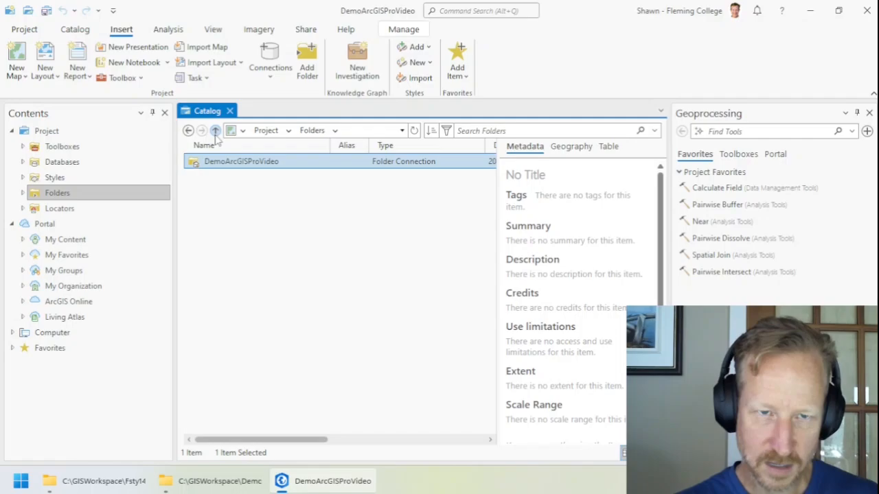
click(215, 130)
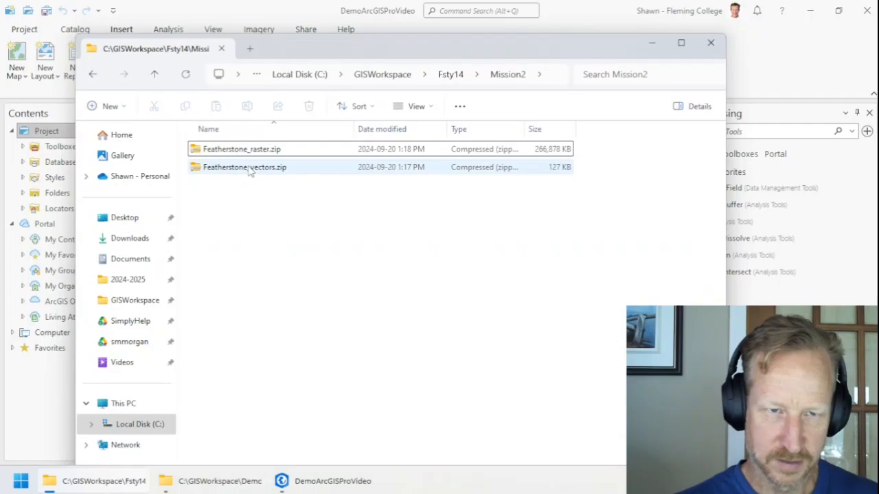
Step: Extract Featherstone_raster.zip into a Featherstone_raster folder with the ORMLT TIF, then return to Mission2
click(241, 148)
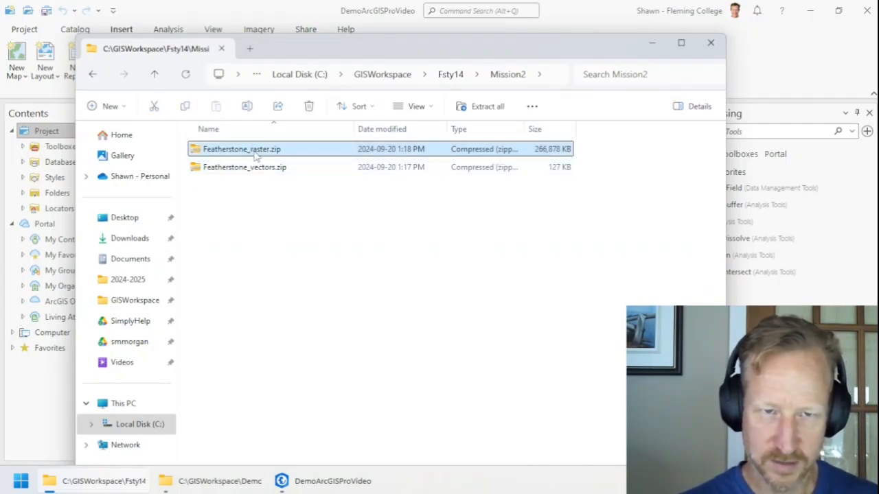
right_click(241, 149)
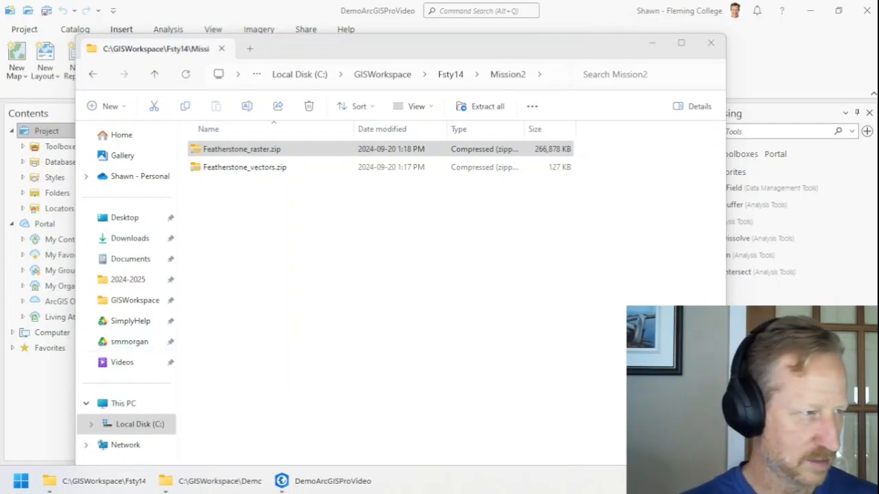
click(488, 107)
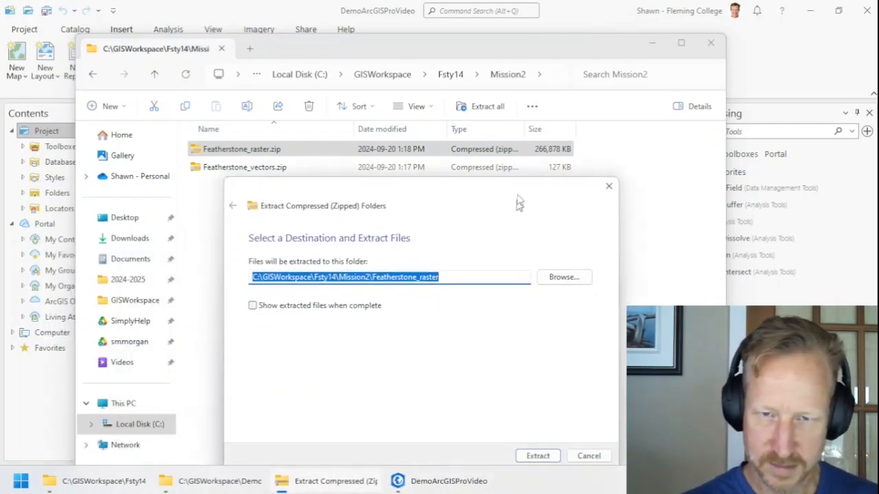
click(539, 456)
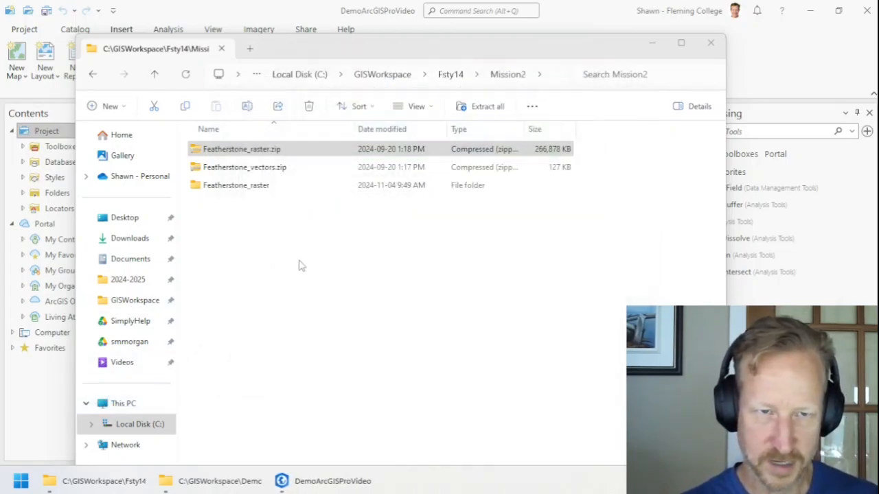
double_click(236, 184)
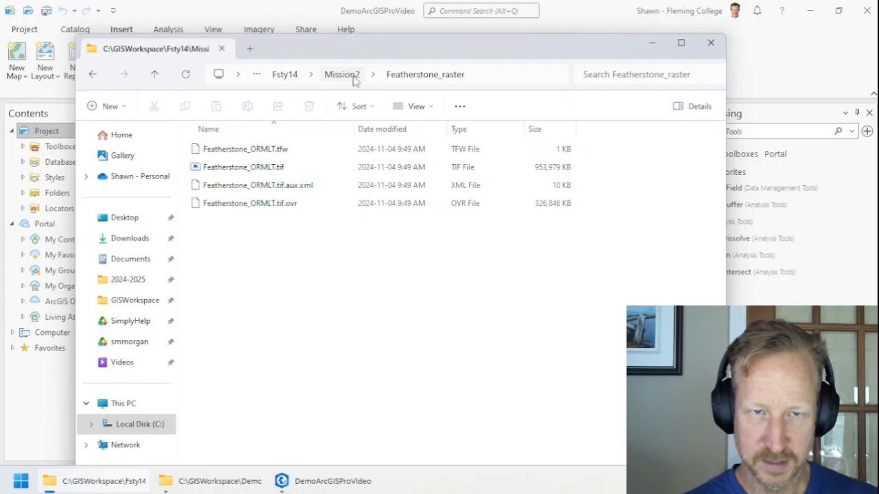
click(341, 74)
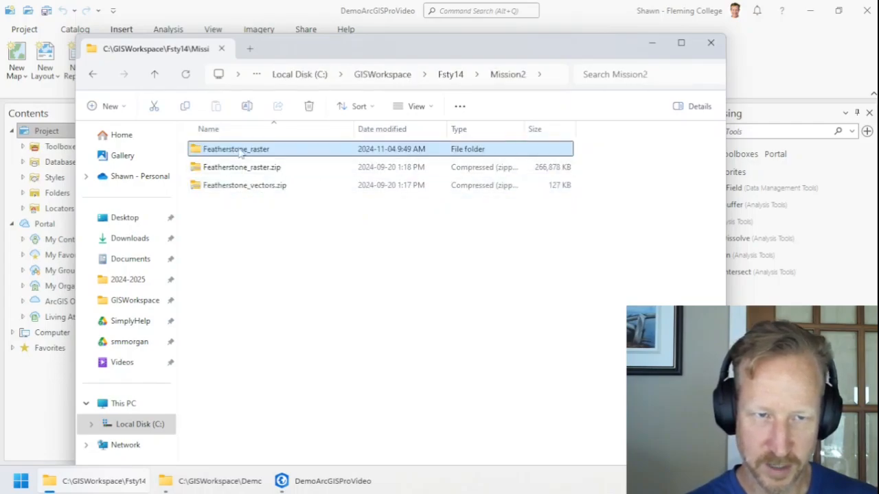
Step: Cut the Featherstone_raster folder and paste it into the DemoArcGISProVideo project folder, then return to ArcGIS Pro
right_click(236, 148)
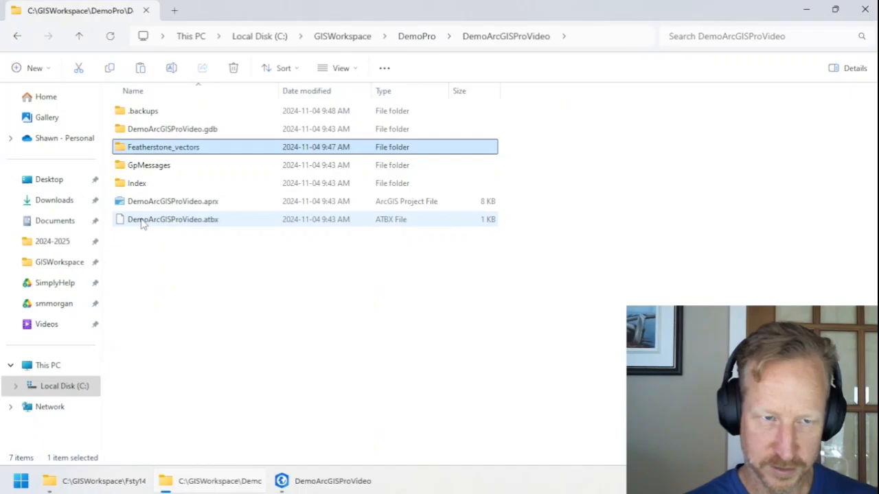
click(173, 201)
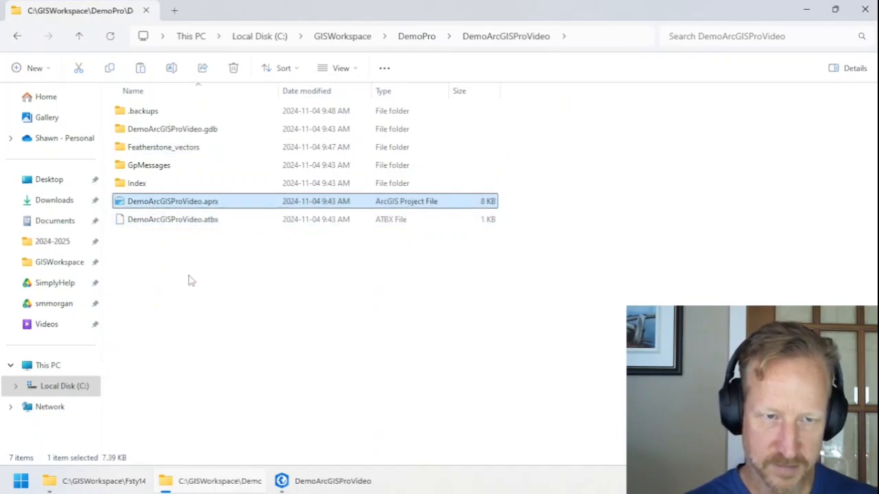
right_click(192, 280)
text(Featherstone_raster)
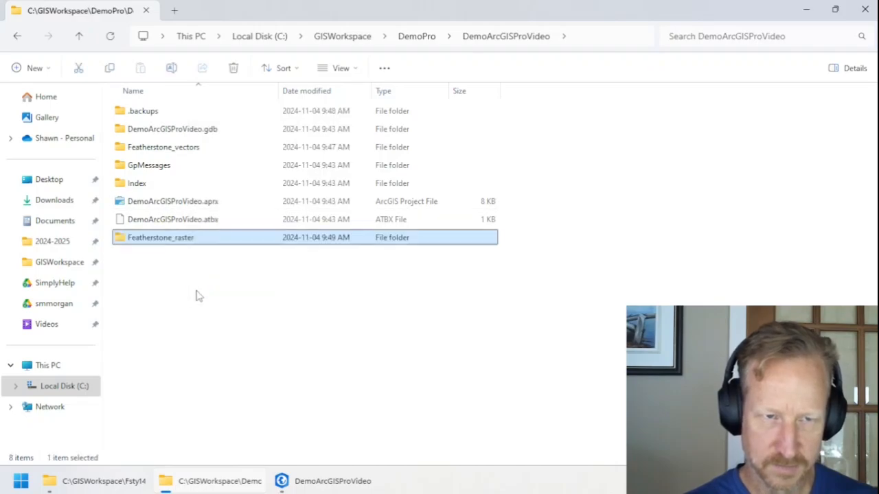
mouse_move(160, 236)
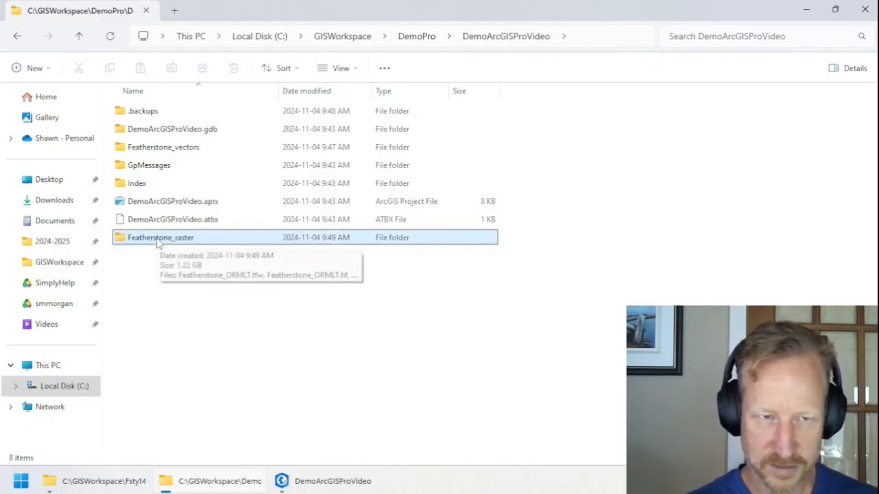
click(171, 200)
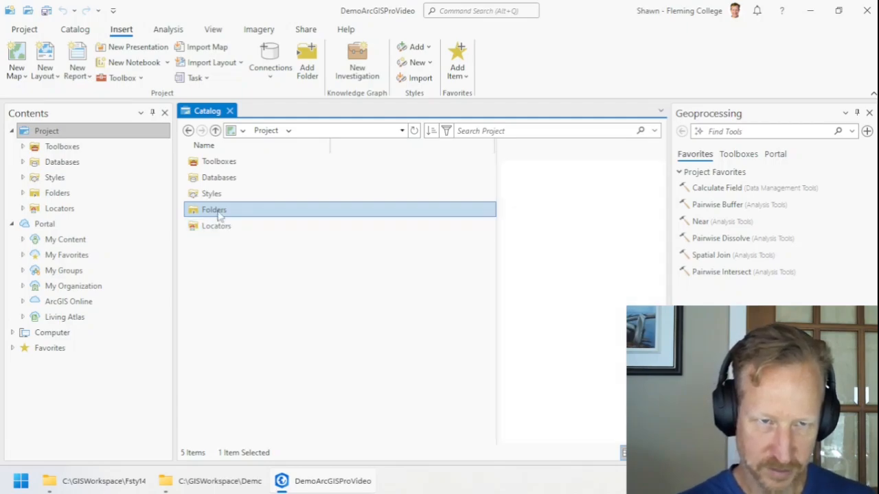
Step: Refresh the project folder connection so the catalog lists the new Featherstone_raster folder
double_click(214, 208)
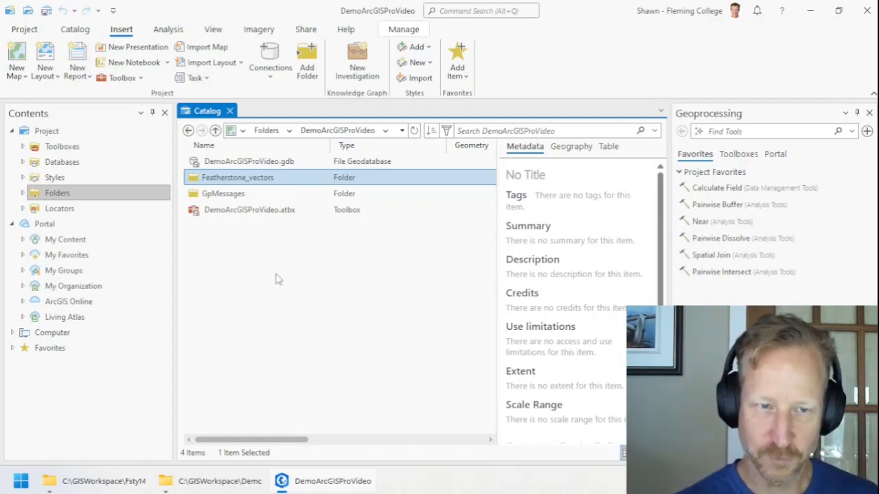
right_click(236, 177)
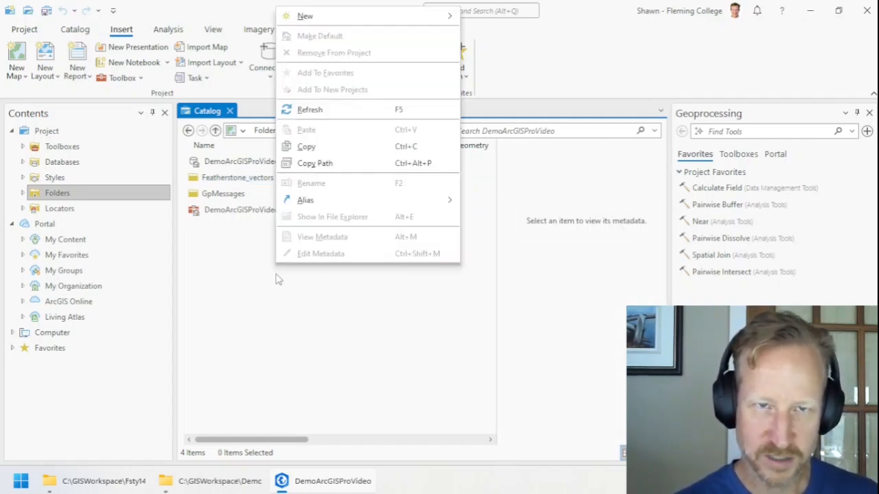
mouse_move(315, 162)
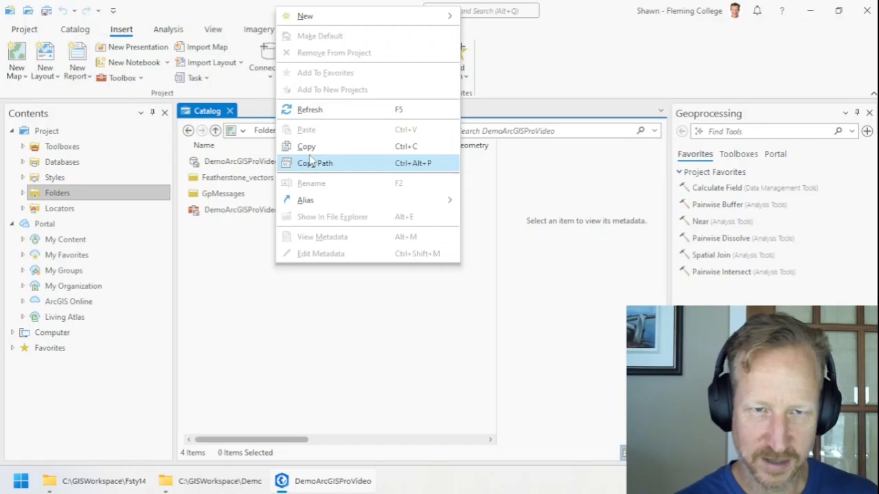
mouse_move(309, 110)
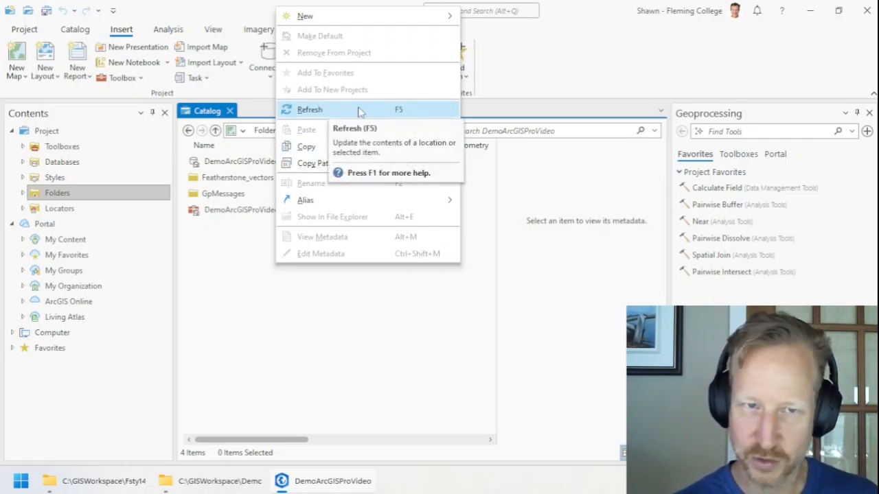
click(310, 110)
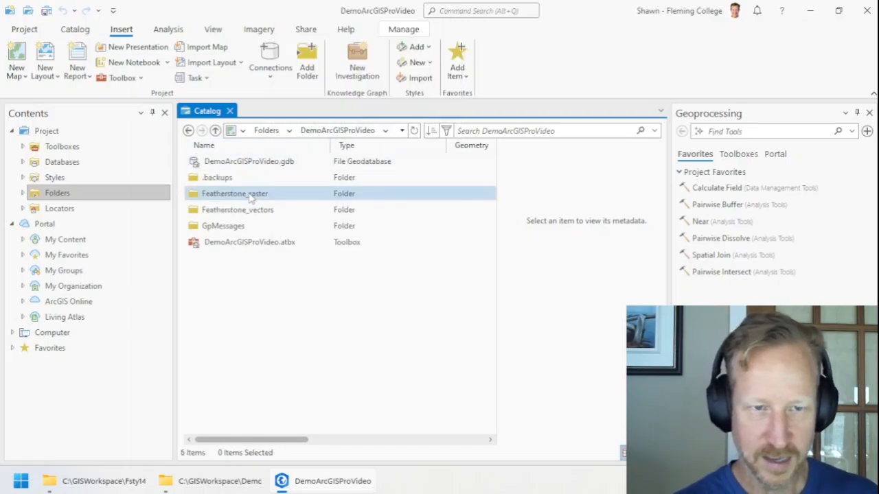
click(261, 304)
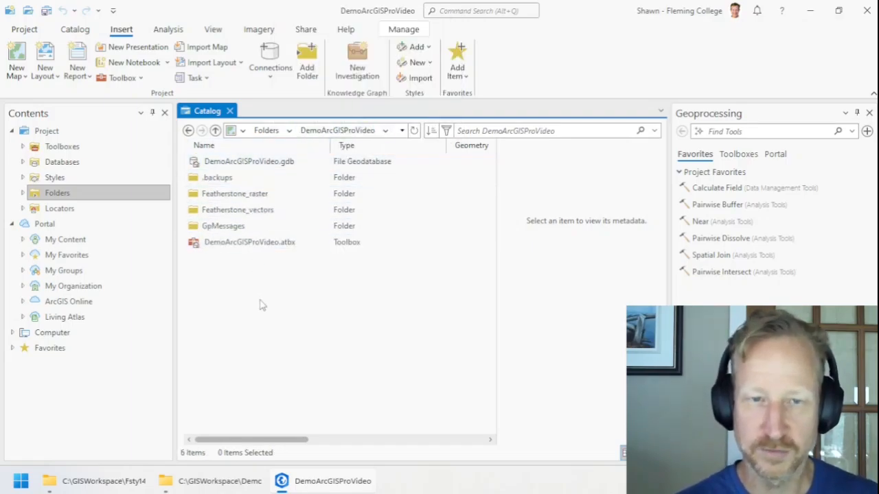
Step: Browse into Featherstone_vectors to show its contour, compartment and soil sampling shapefiles
click(237, 209)
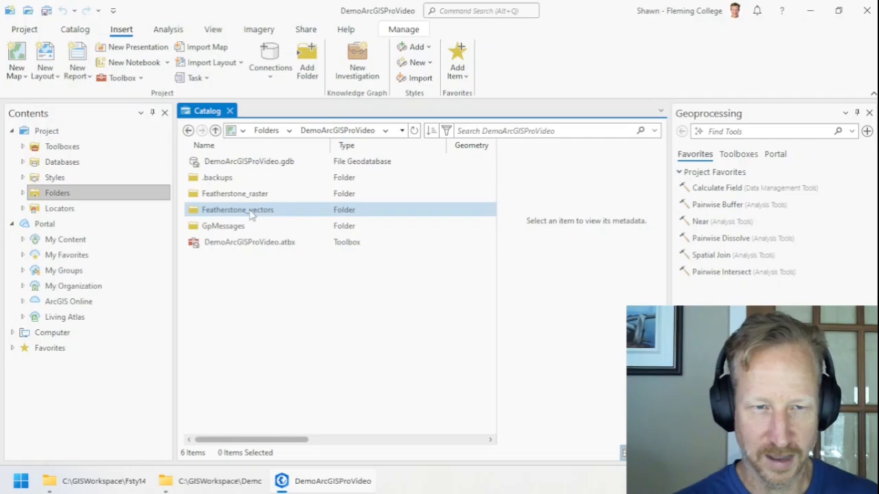
click(233, 194)
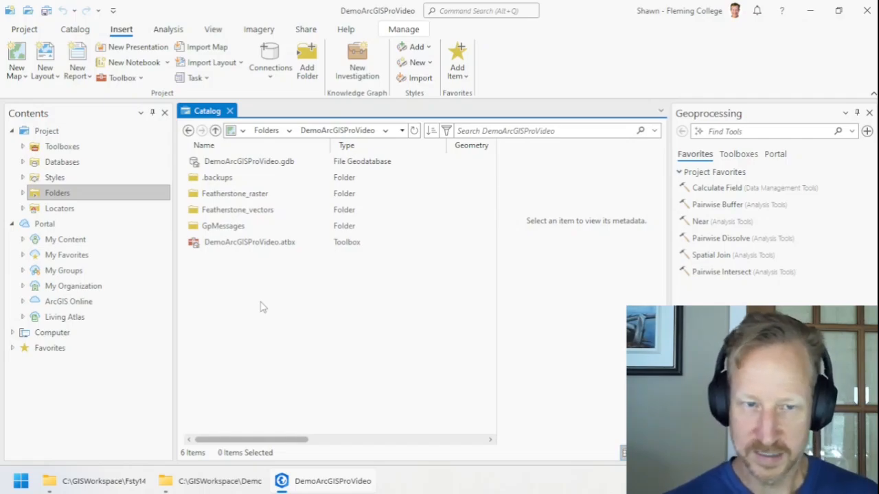
click(235, 192)
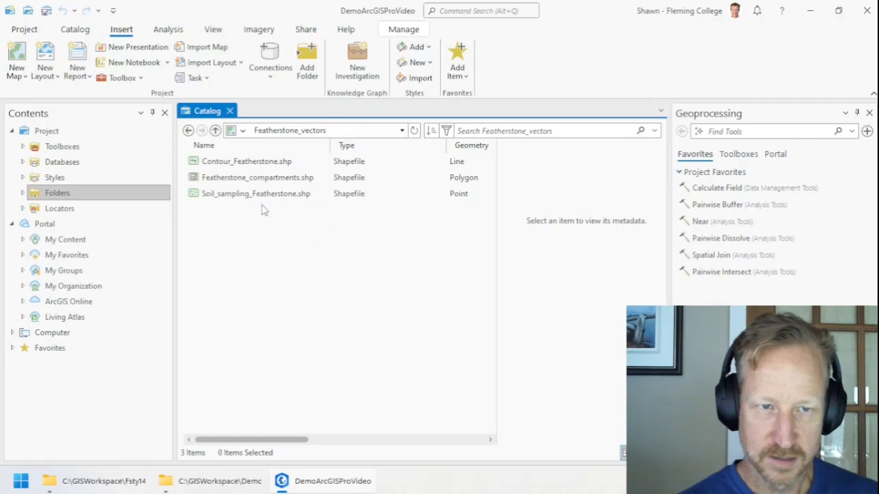
click(247, 160)
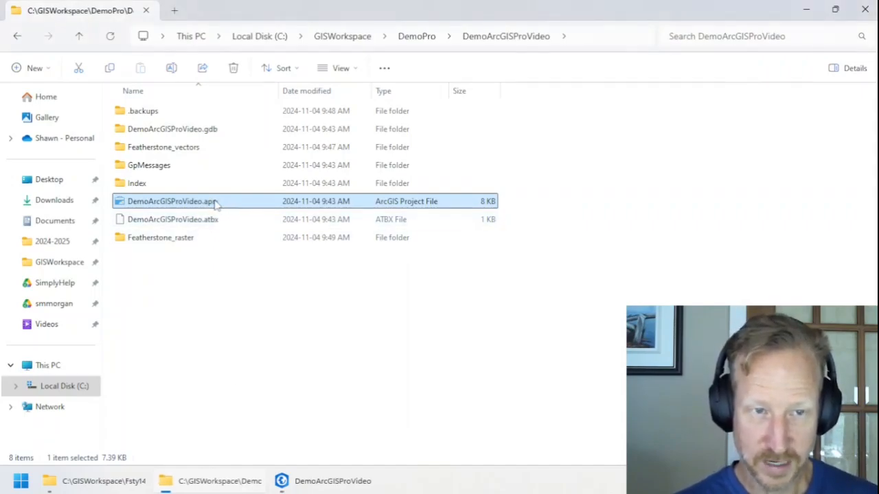
mouse_move(208, 200)
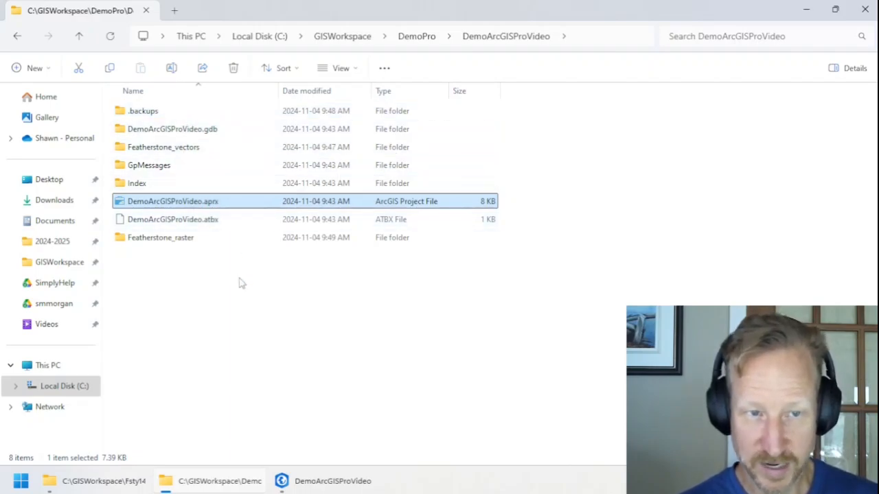
mouse_move(217, 201)
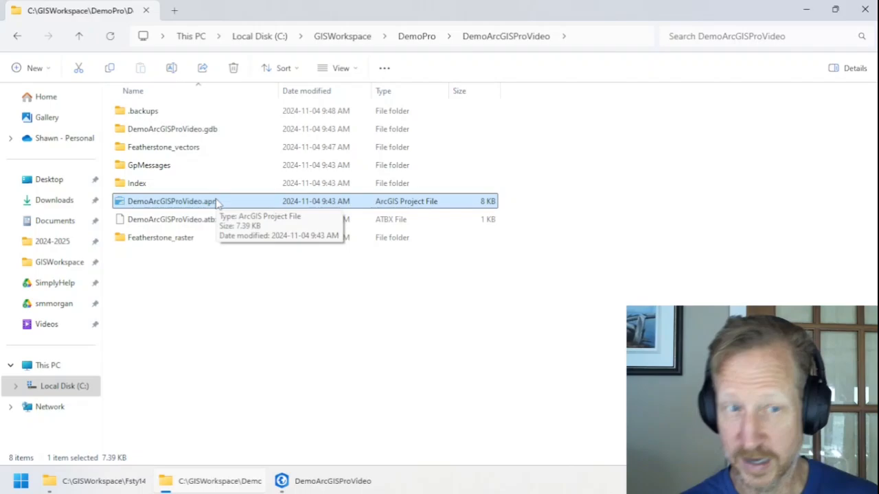
mouse_move(225, 206)
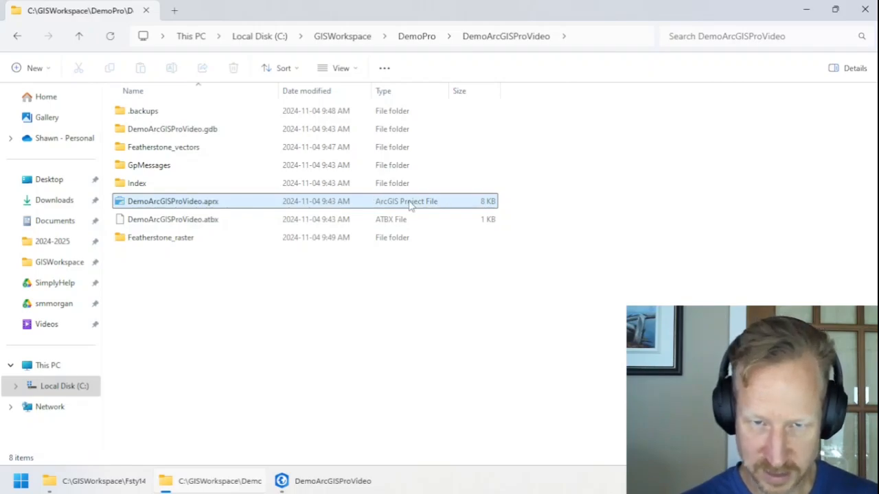
mouse_move(487, 209)
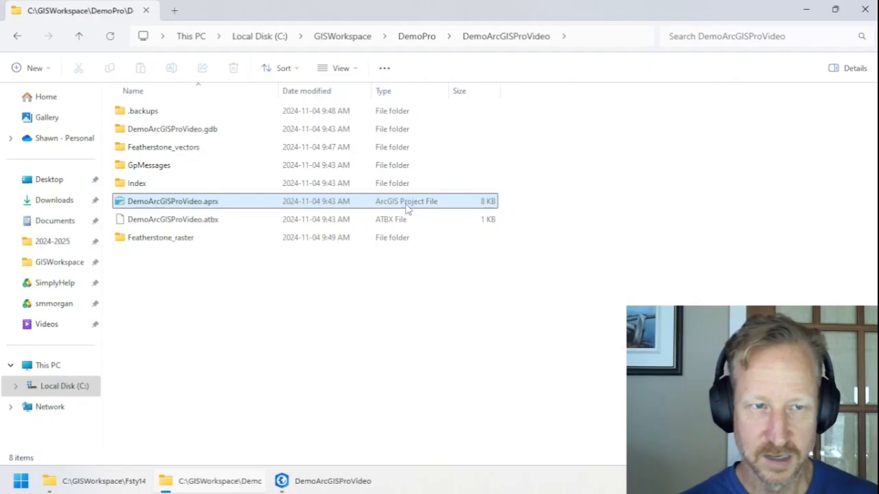
mouse_move(250, 158)
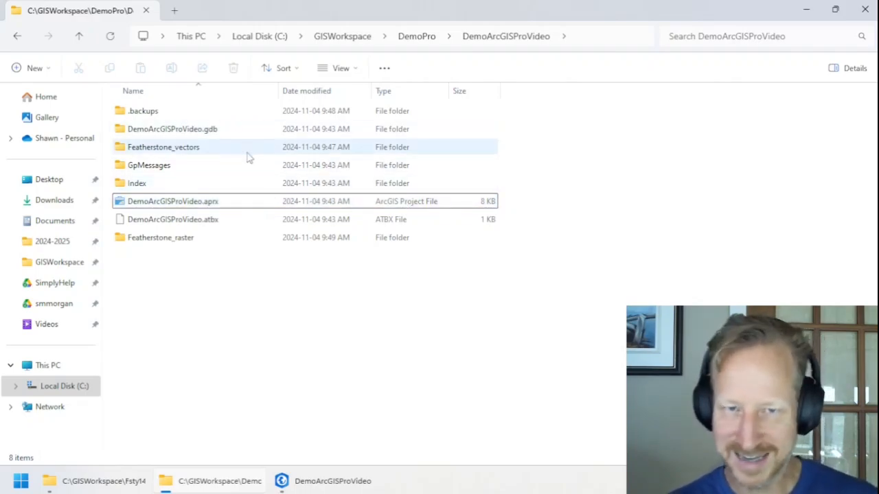
Step: Go up to the DemoPro folder, which holds only the DemoArcGISProVideo project folder
key(ctrl+a)
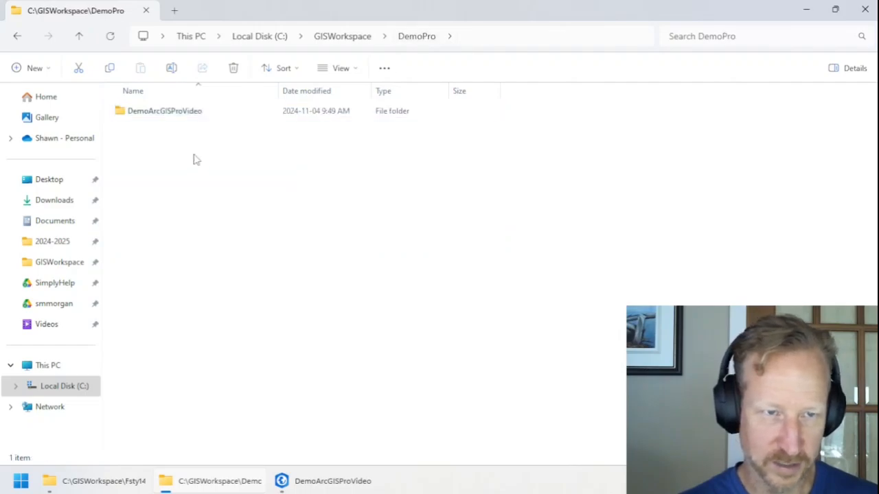
click(165, 110)
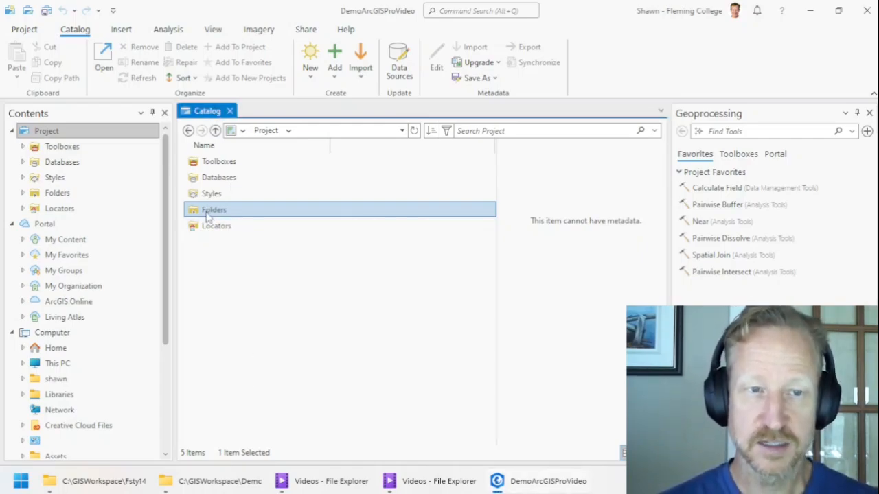
Step: Browse the catalog into Folders and the DemoArcGISProVideo folder connection
double_click(214, 209)
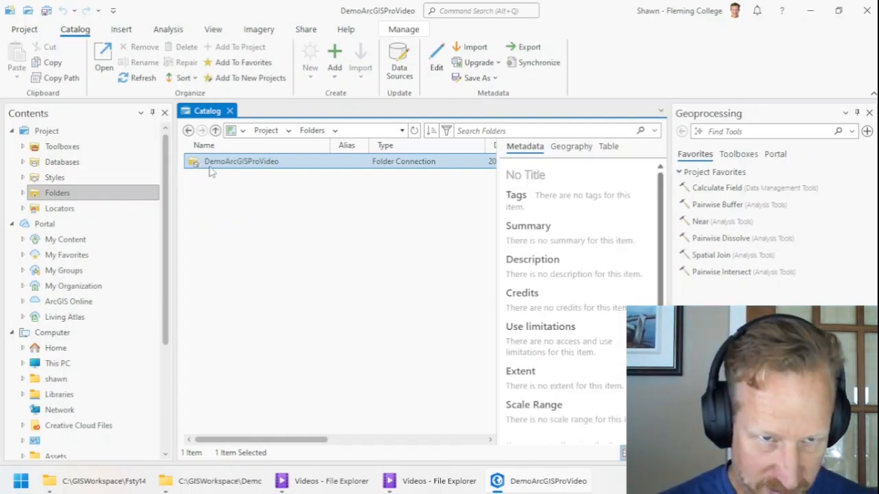
double_click(241, 161)
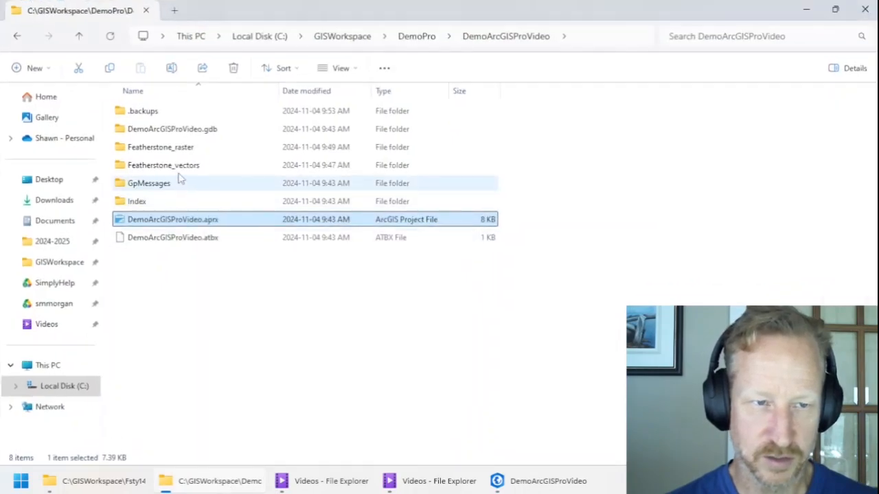
click(160, 147)
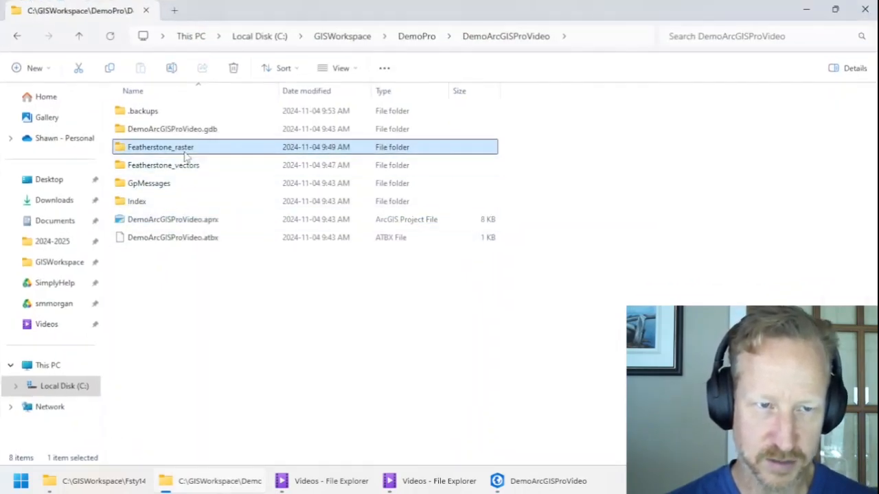
click(173, 220)
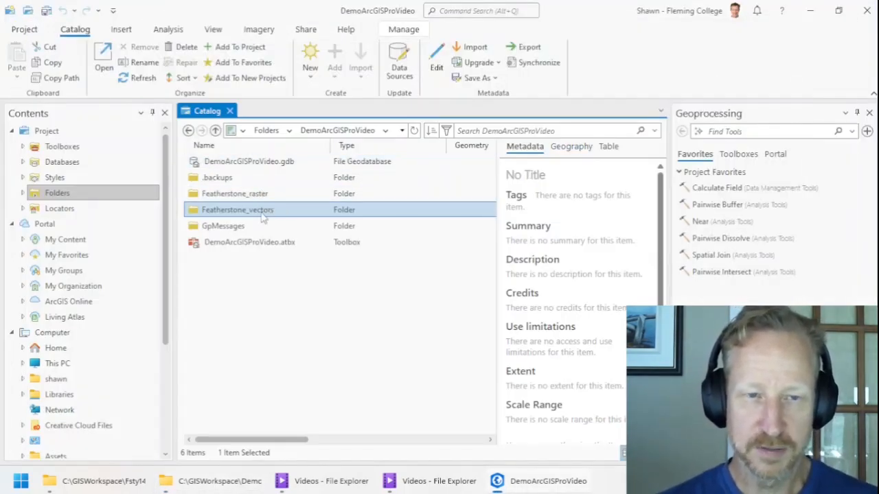
Step: Preview Contour_Featherstone.shp's geography as contour lines, then select all three Featherstone shapefiles
double_click(236, 209)
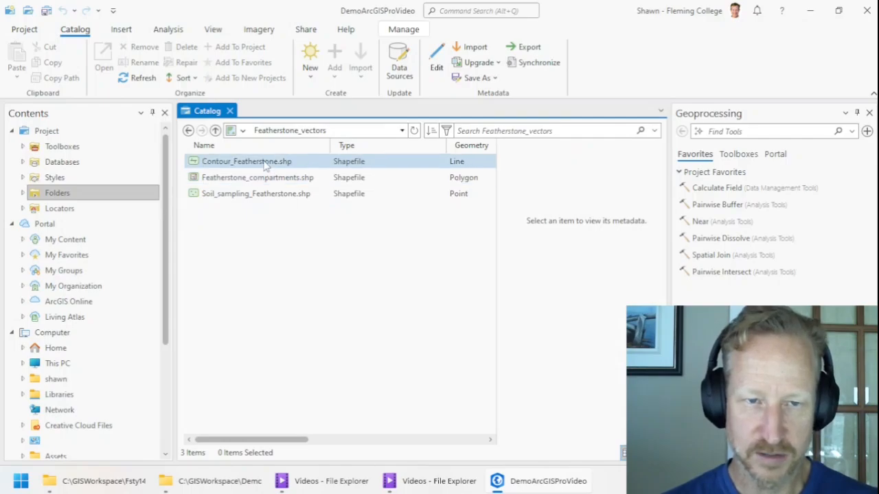
click(247, 161)
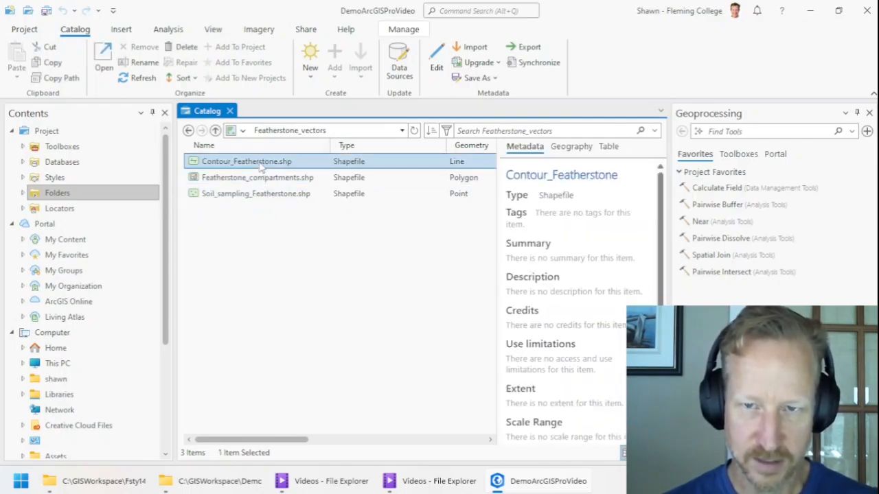
click(257, 178)
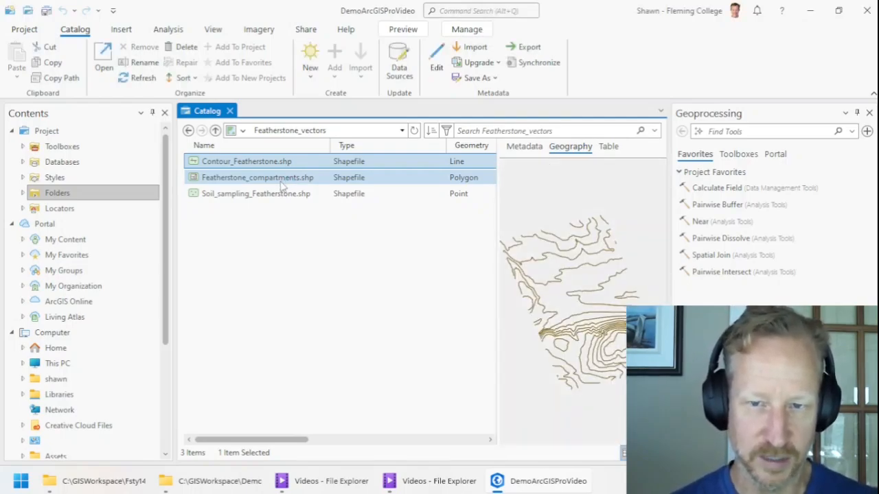
click(245, 161)
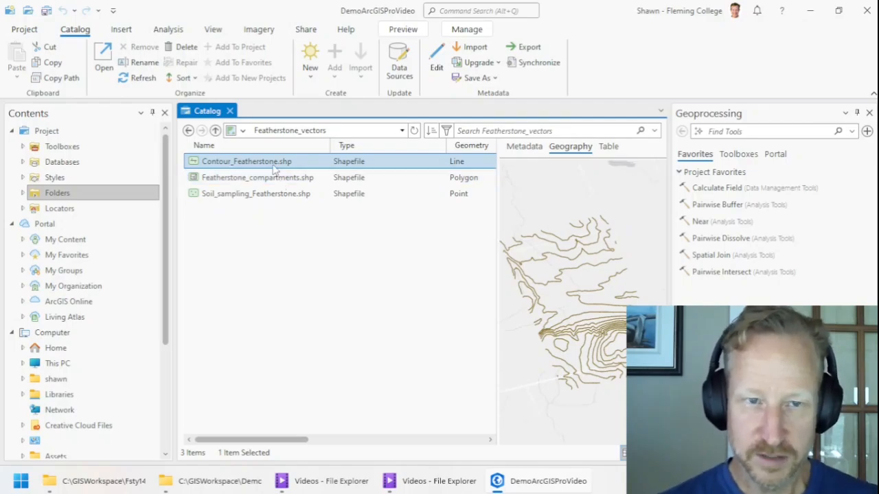
click(255, 193)
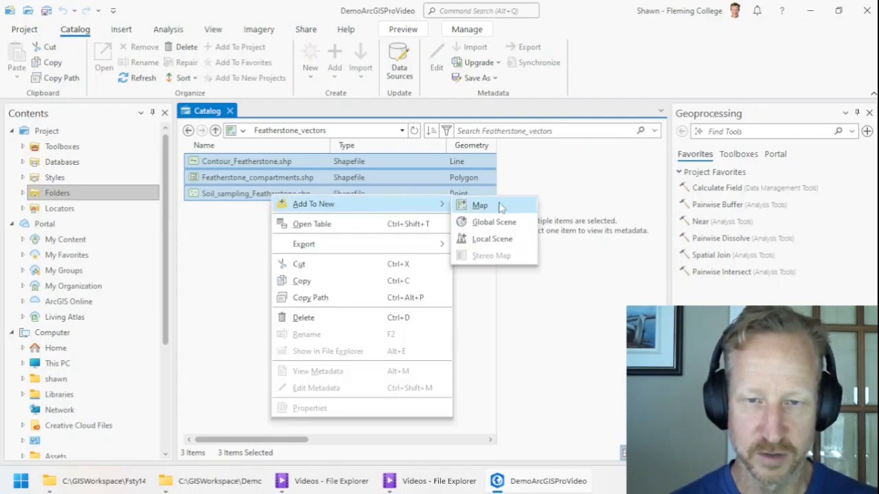
mouse_move(481, 206)
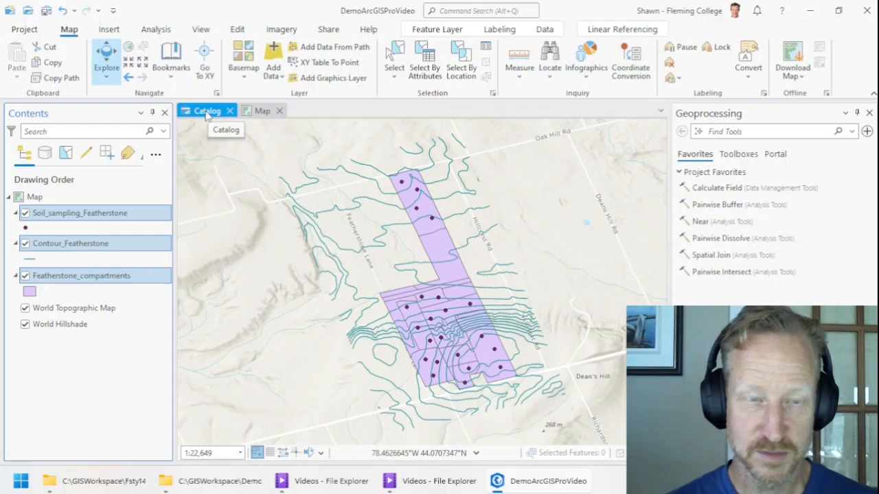
Step: Switch between the new map of the three Featherstone layers and the catalog view
click(206, 109)
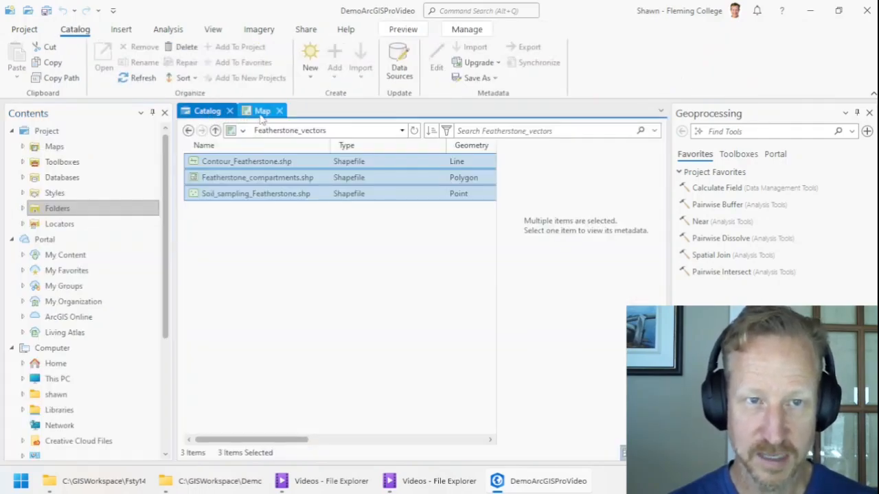
click(260, 110)
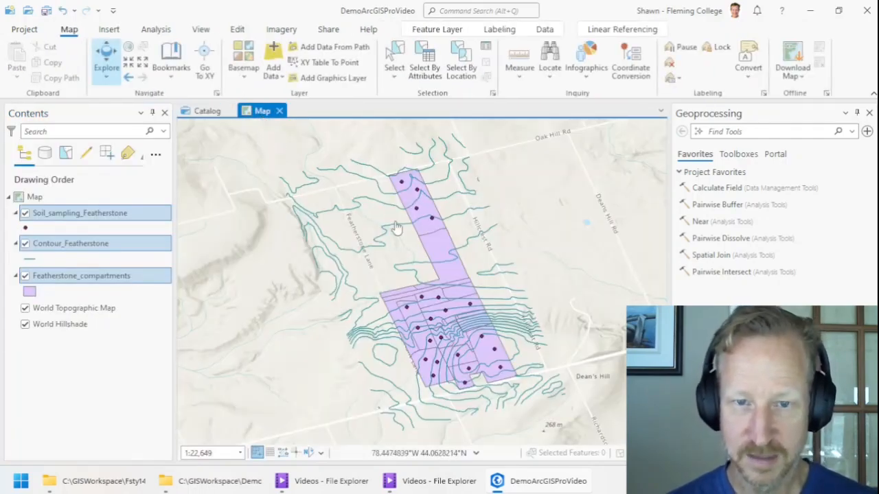
click(206, 110)
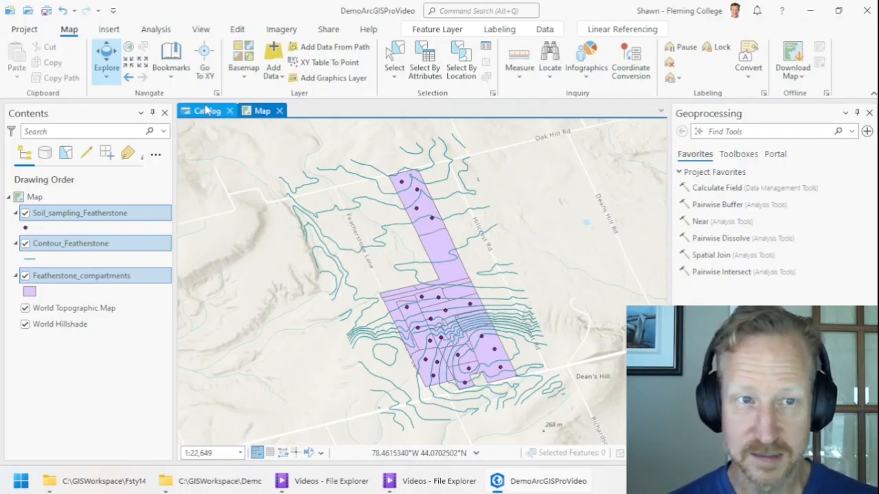
click(206, 110)
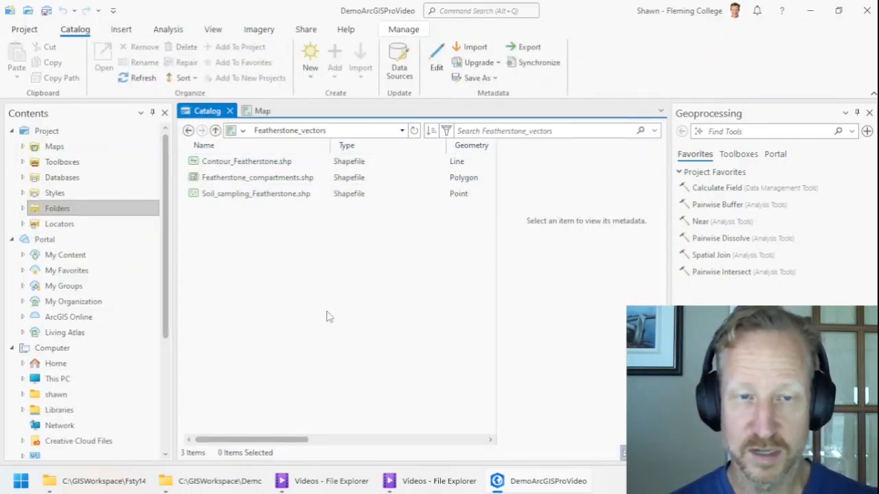
mouse_move(314, 316)
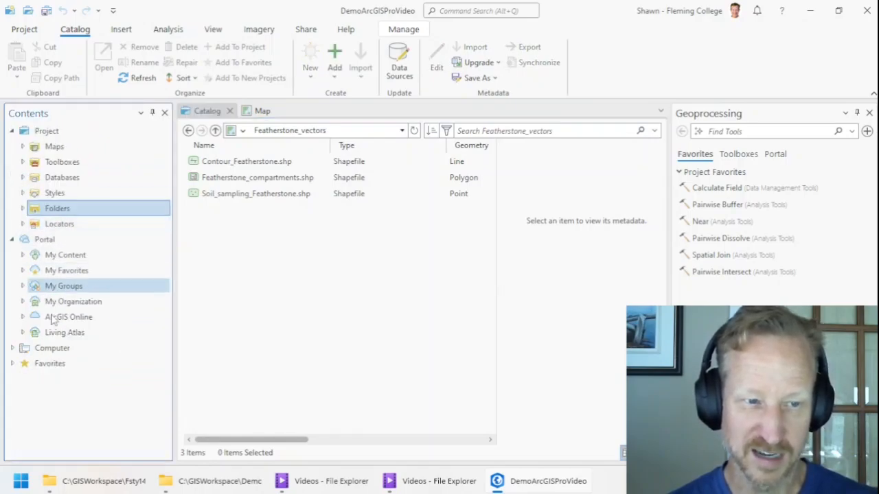
Step: Expand the project's Maps in the Catalog and rename Map to DemoMap
click(47, 130)
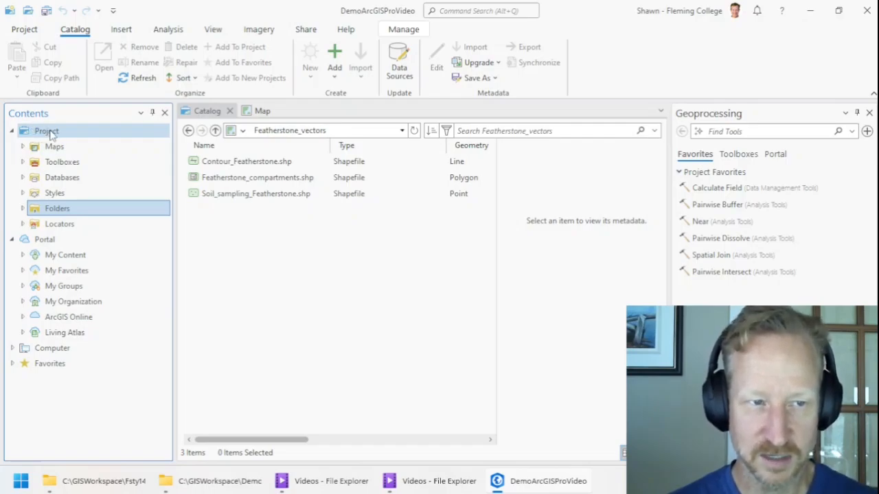
click(22, 209)
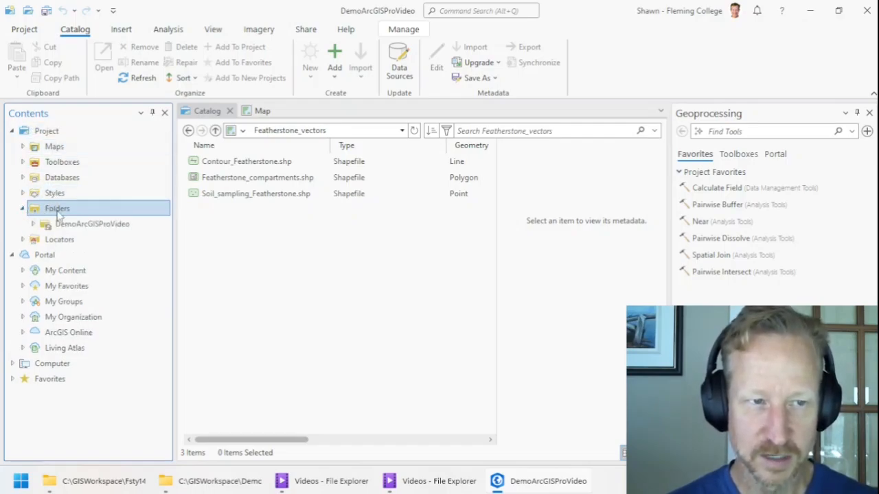
click(33, 224)
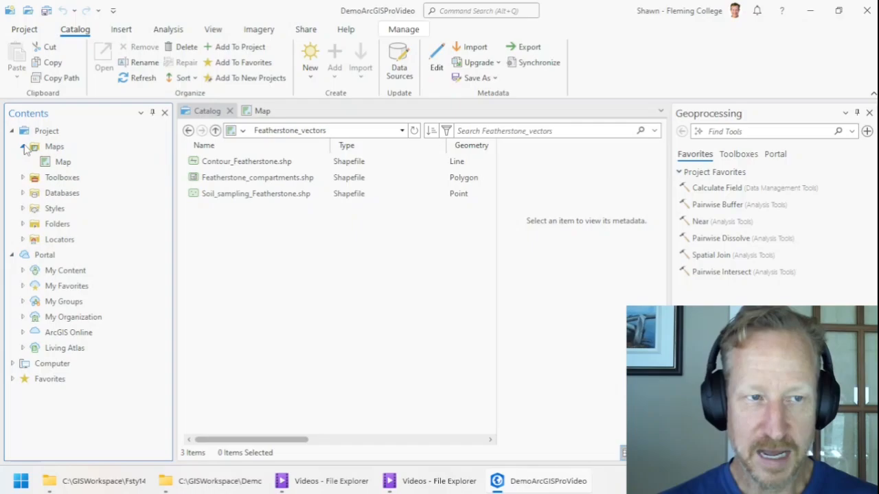
click(47, 130)
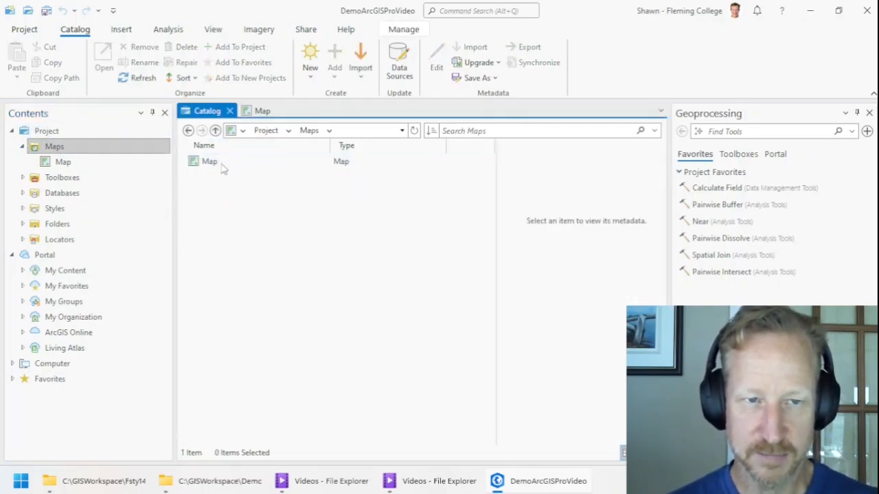
click(209, 160)
text(Demo)
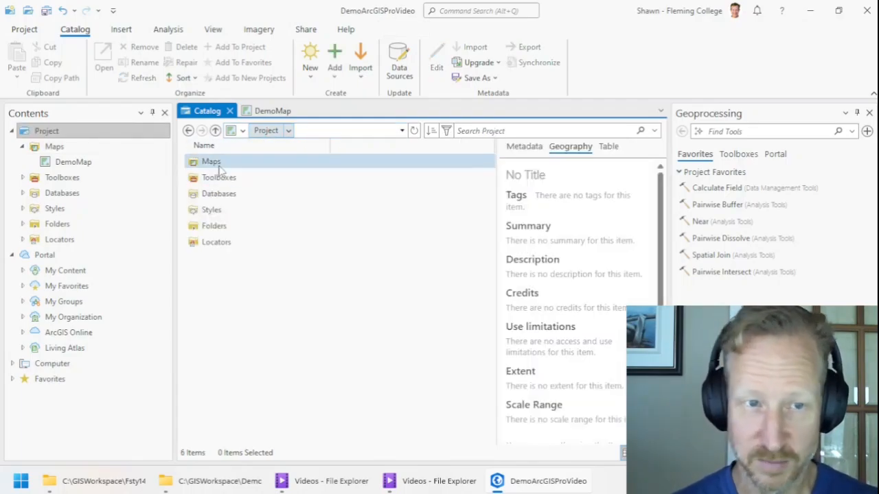
Step: Browse to Featherstone_raster and add Featherstone_ORMLT.tif to DemoMap
click(215, 225)
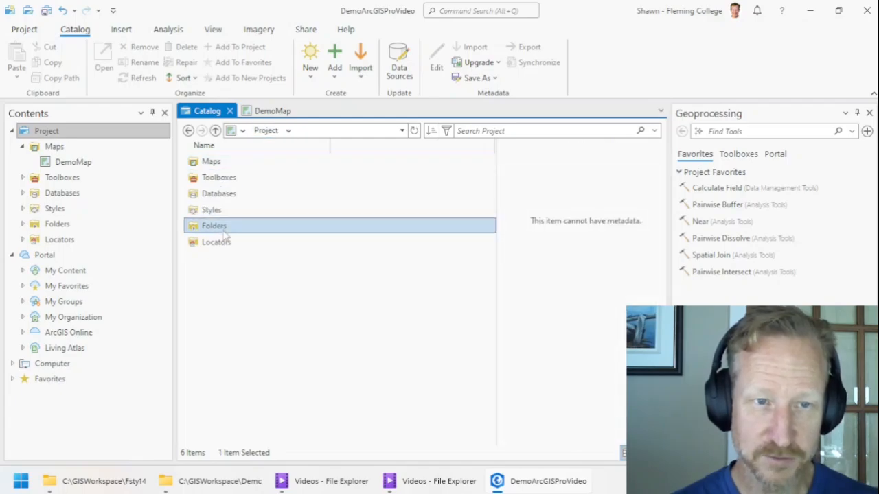
double_click(214, 225)
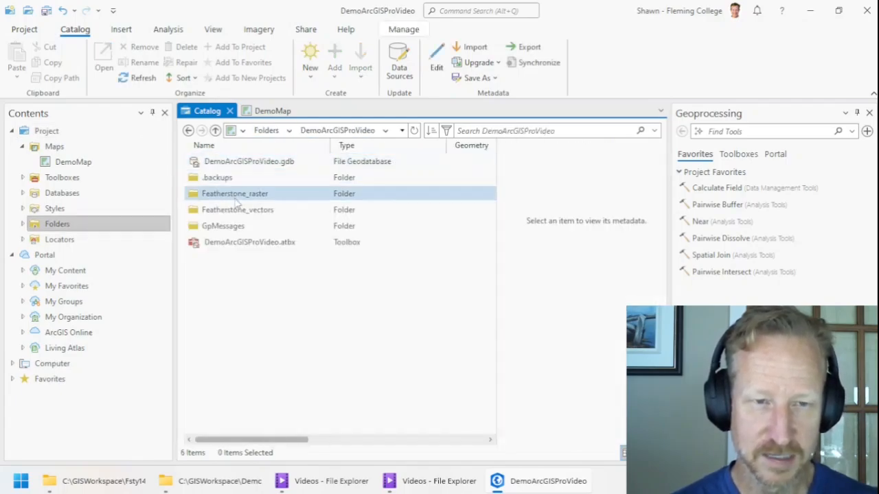
double_click(235, 192)
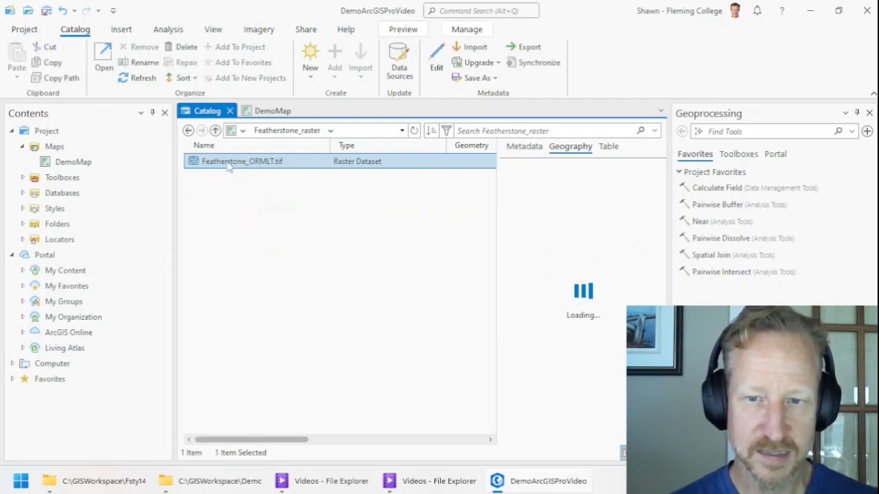
right_click(242, 161)
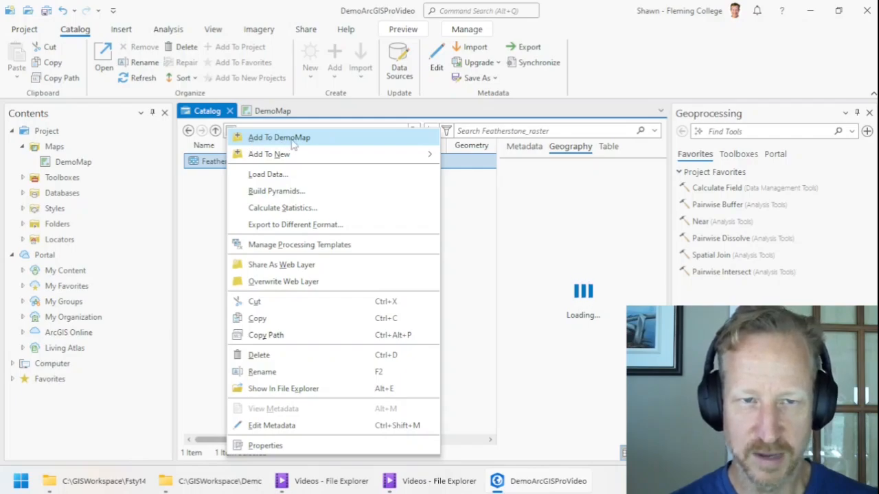
click(278, 137)
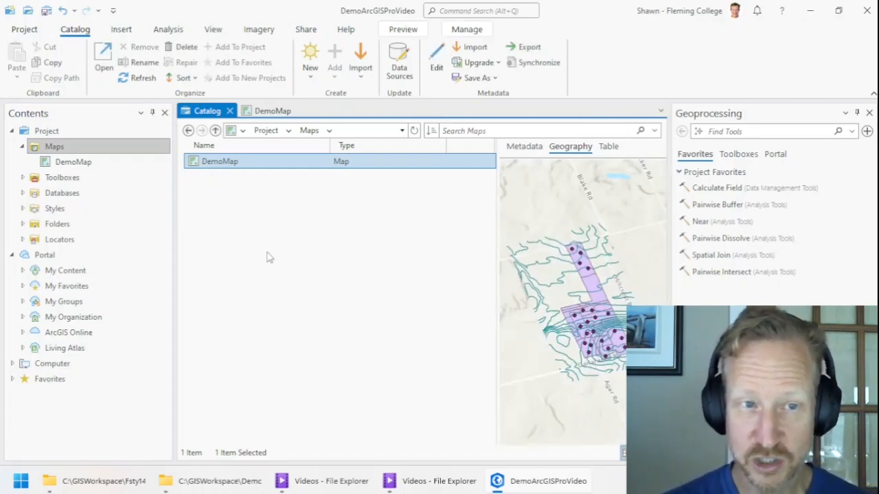
Step: Save the project and select DemoMap in the catalog list
click(74, 162)
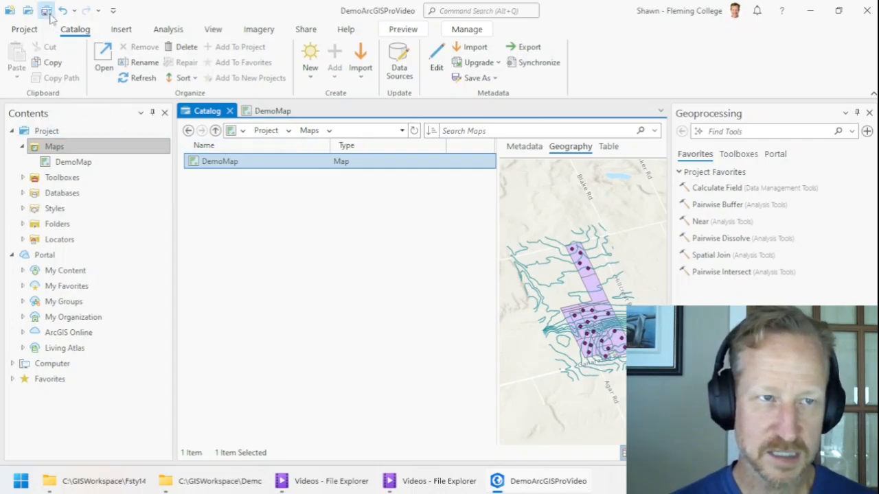
mouse_move(47, 11)
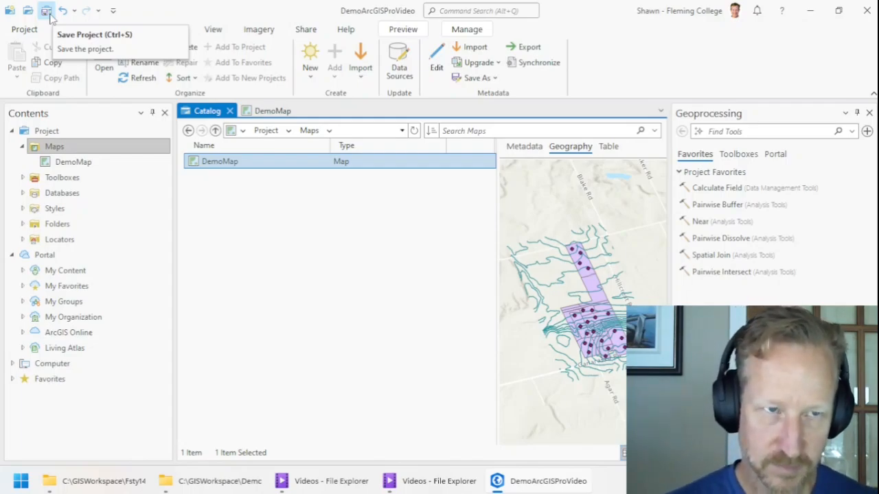
click(66, 10)
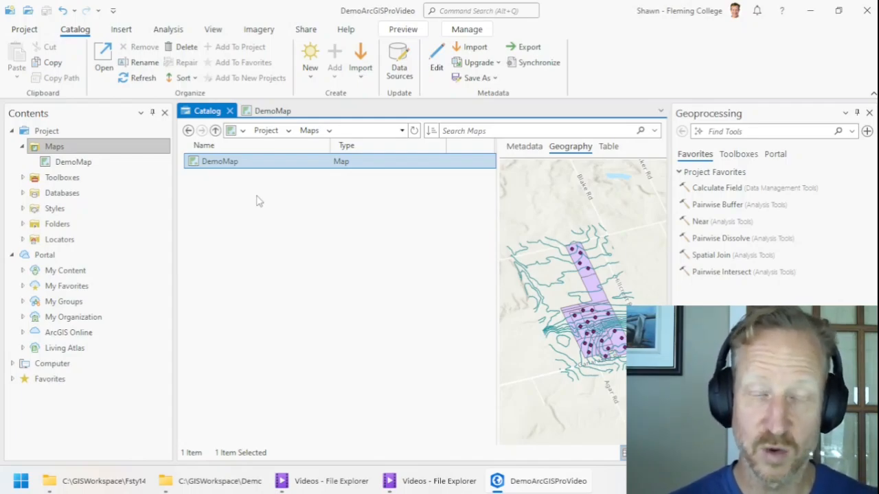
click(272, 110)
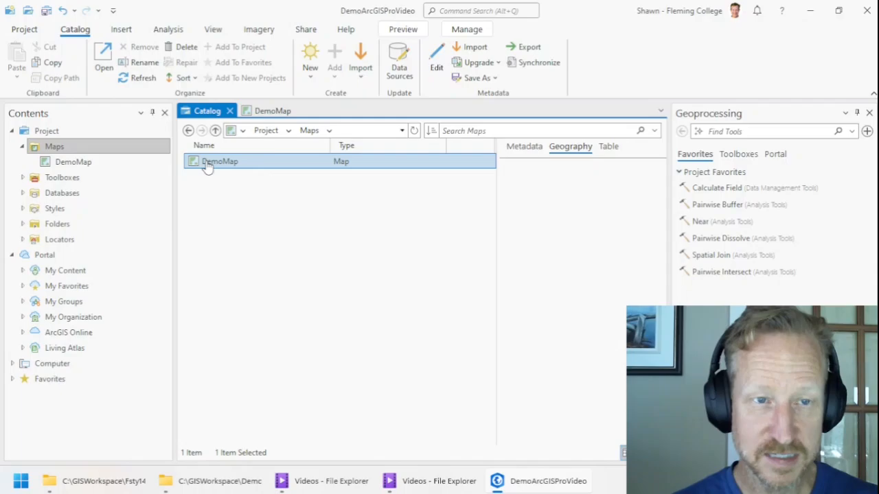
click(220, 161)
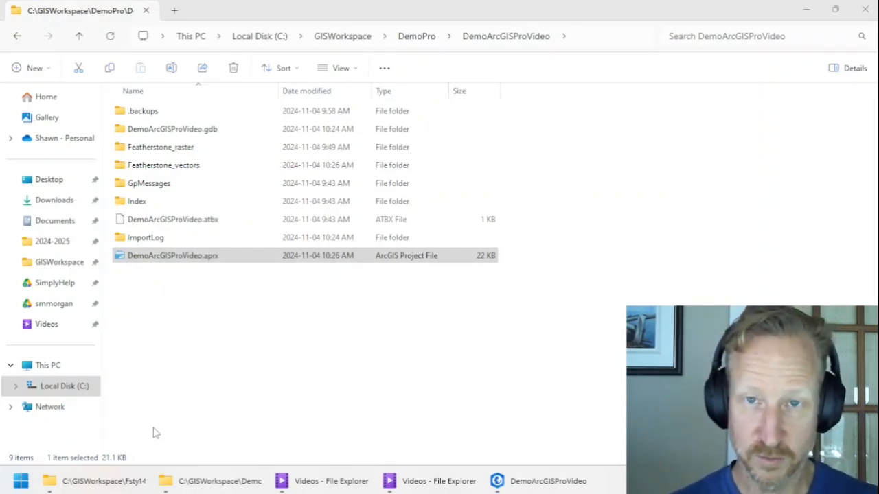
Step: Select DemoArcGISProVideo.aprx in the DemoArcGISProVideo folder in File Explorer
click(171, 254)
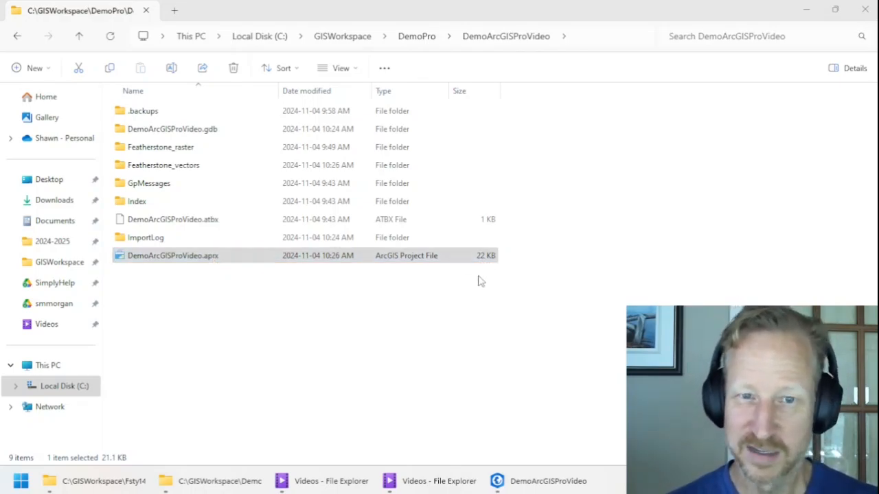
click(173, 255)
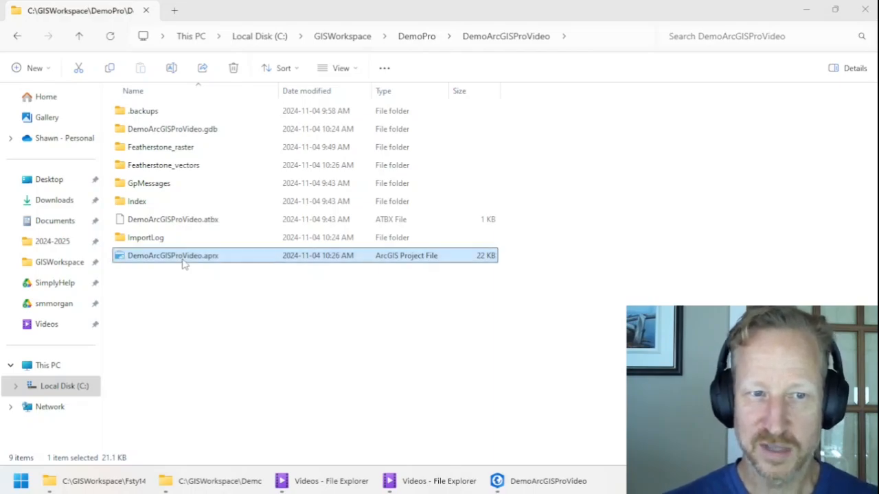
mouse_move(195, 266)
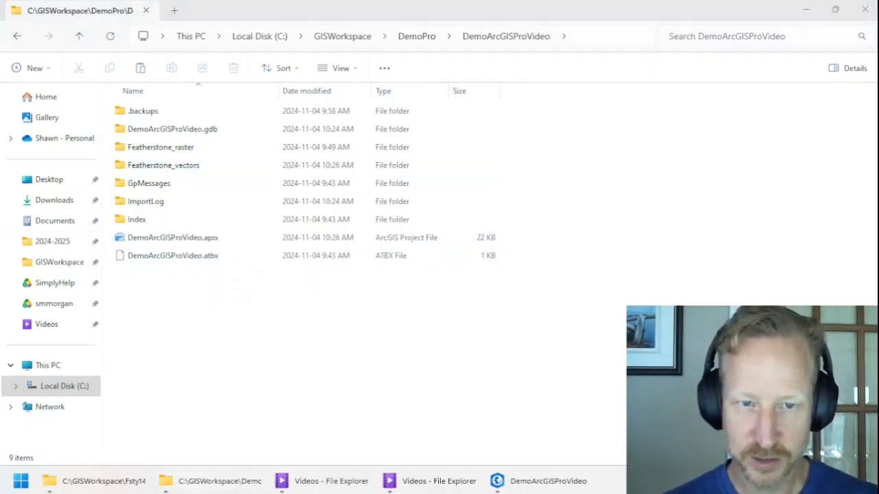
mouse_move(532, 464)
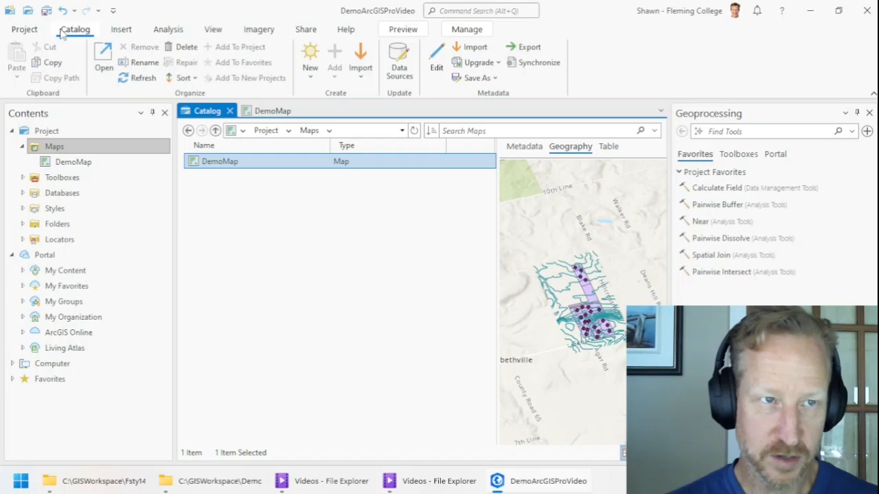
mouse_move(46, 11)
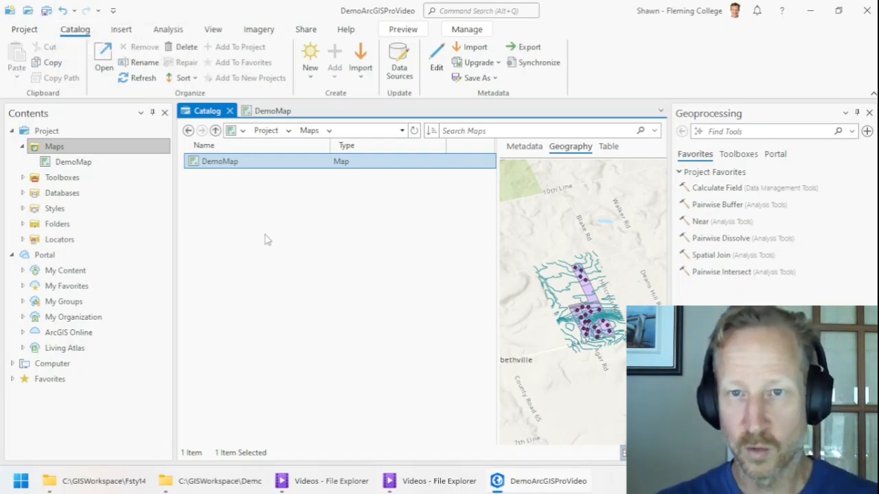
click(74, 162)
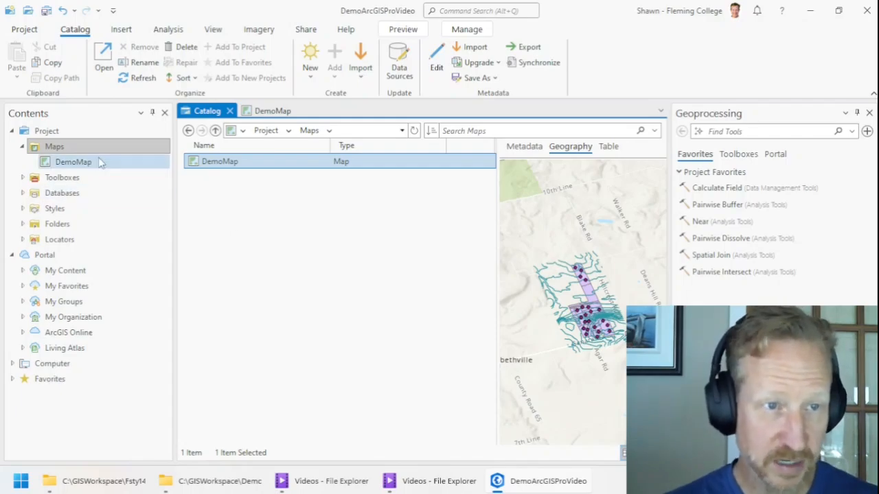
double_click(74, 162)
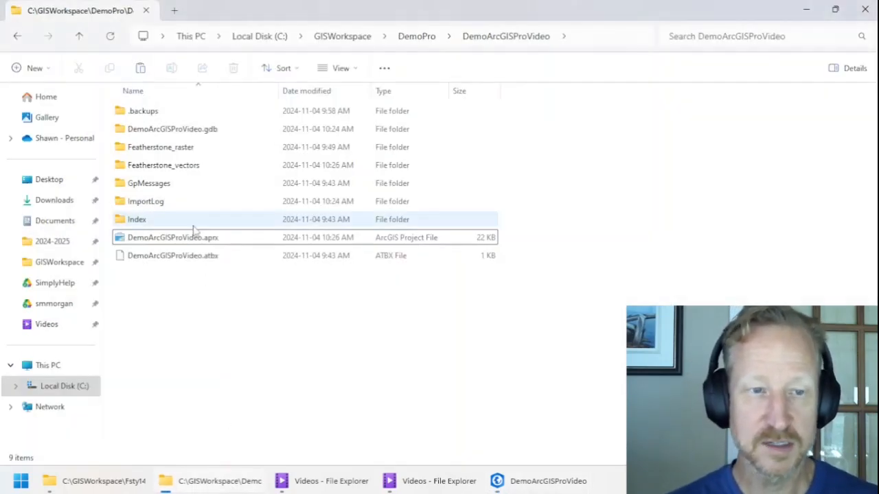
click(173, 236)
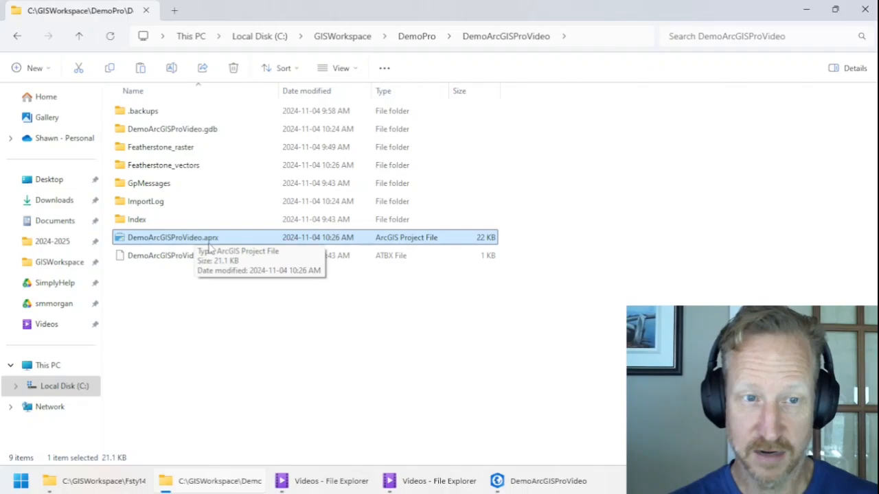
key(ctrl+a)
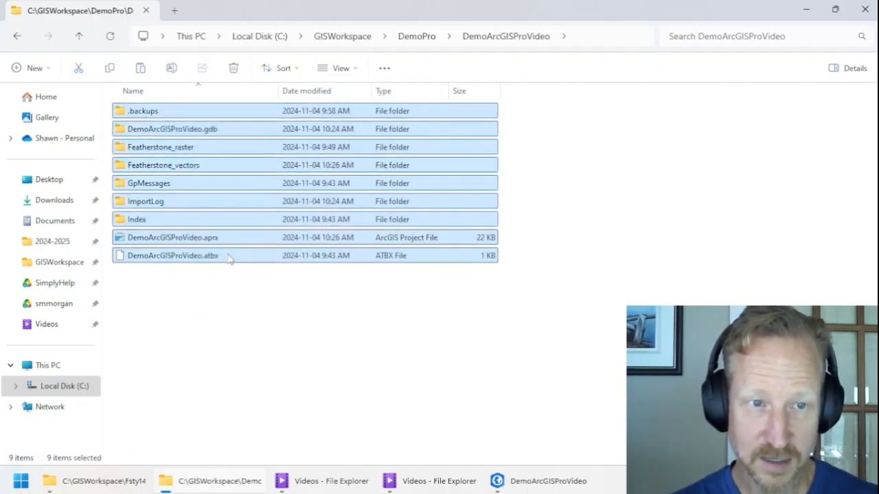
click(173, 236)
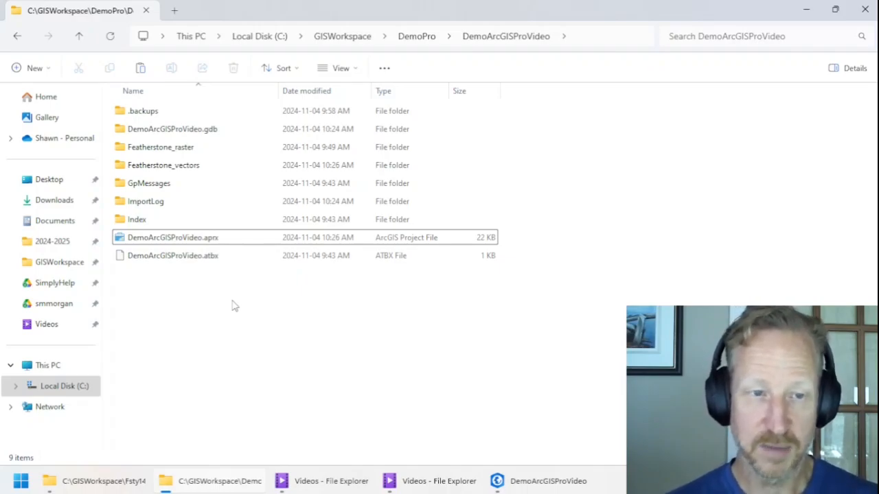
mouse_move(250, 362)
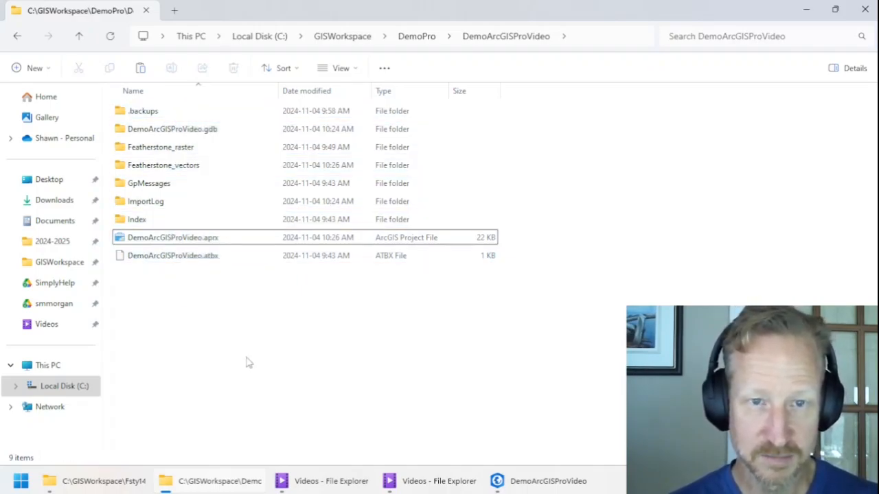